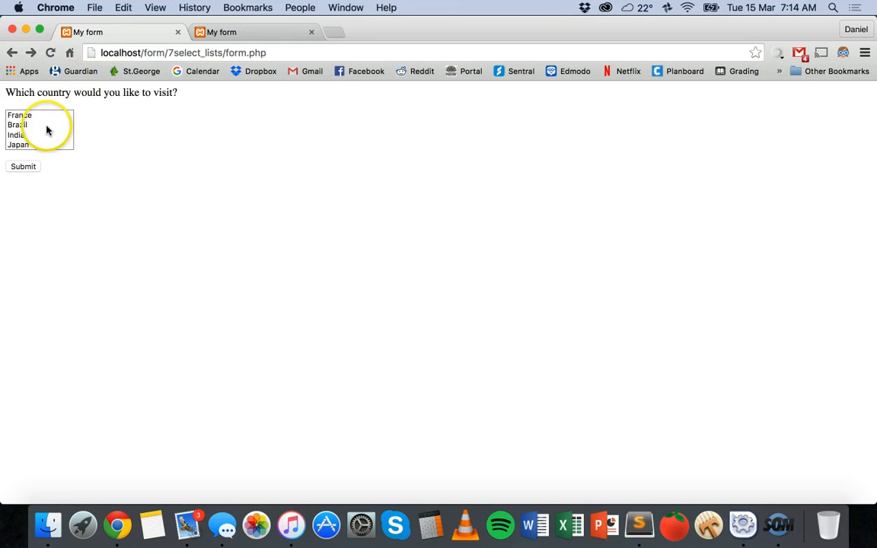
mouse_move(19, 130)
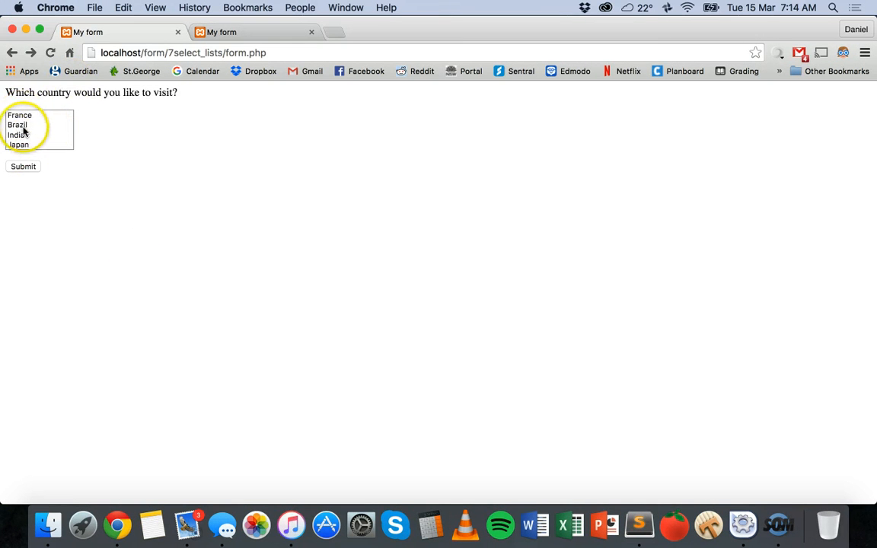
Step: Select several countries together in the visit list, then close the duplicate My form page
click(18, 115)
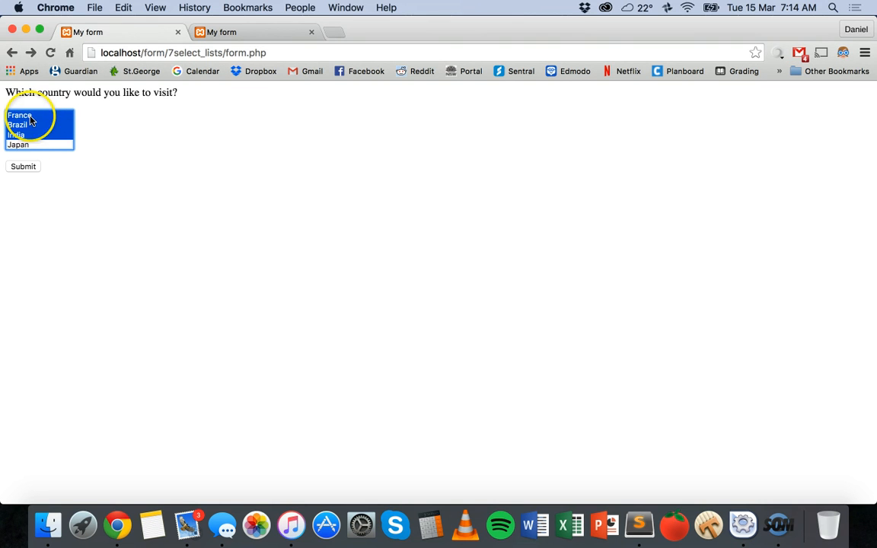
click(16, 125)
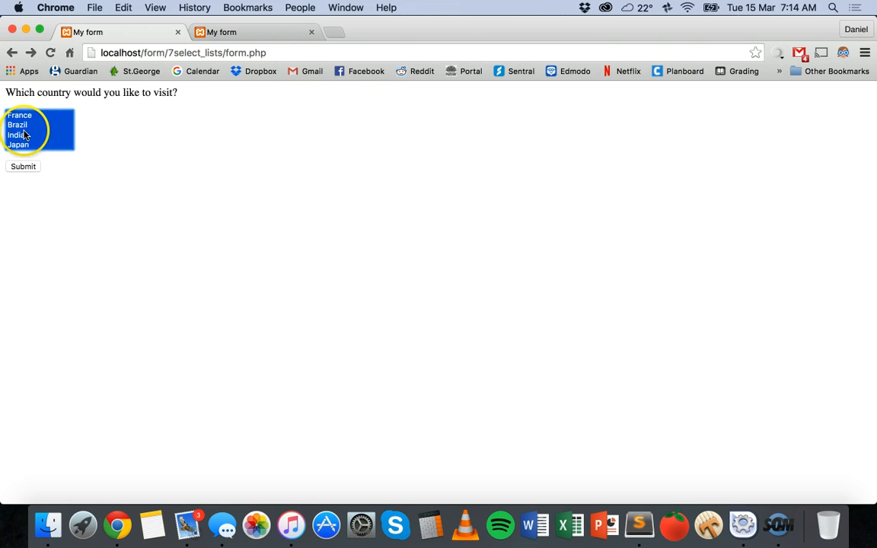
click(18, 144)
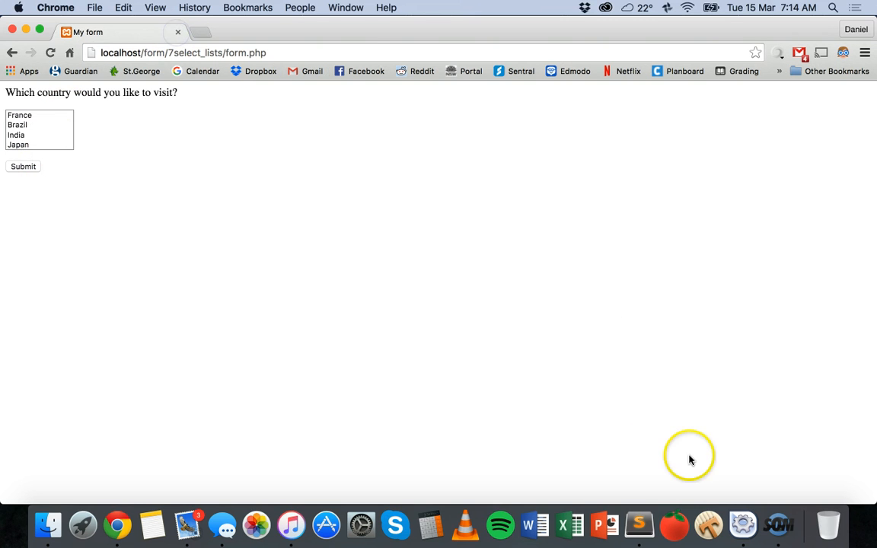
mouse_move(640, 525)
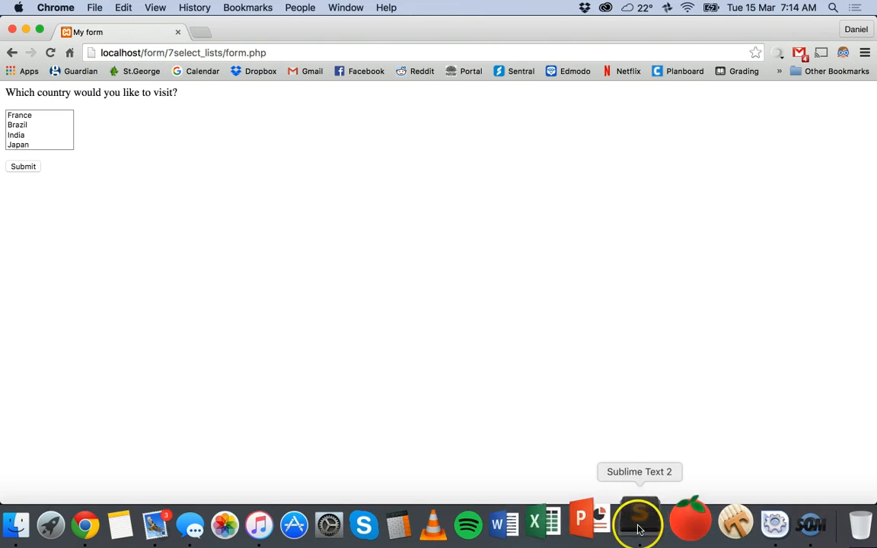
Step: Save form.php, glance at action_handler.php's empty PHP block, and return to form.php
click(638, 524)
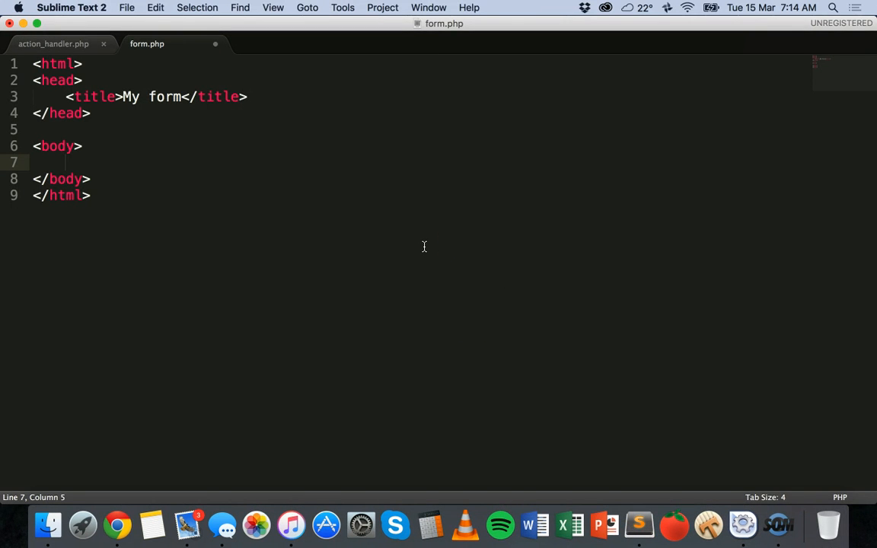
key(cmd+s)
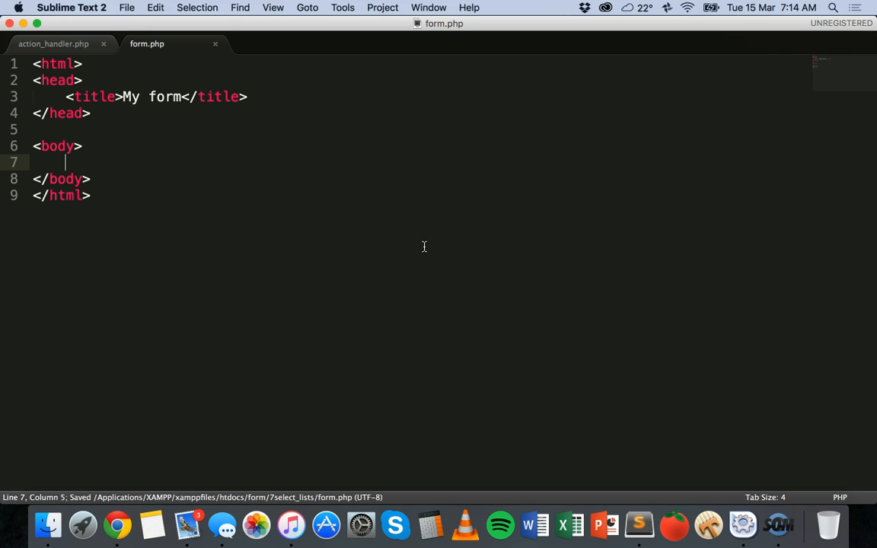
mouse_move(169, 122)
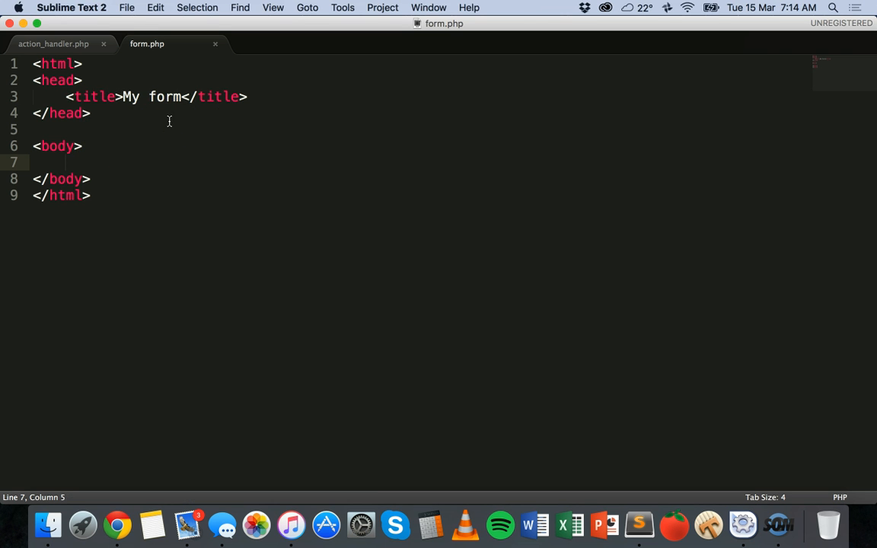
click(54, 43)
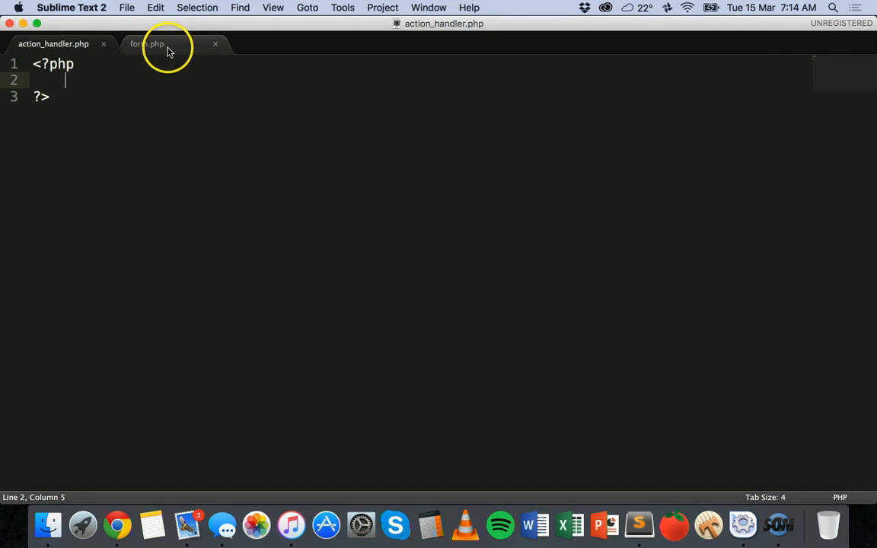
click(146, 42)
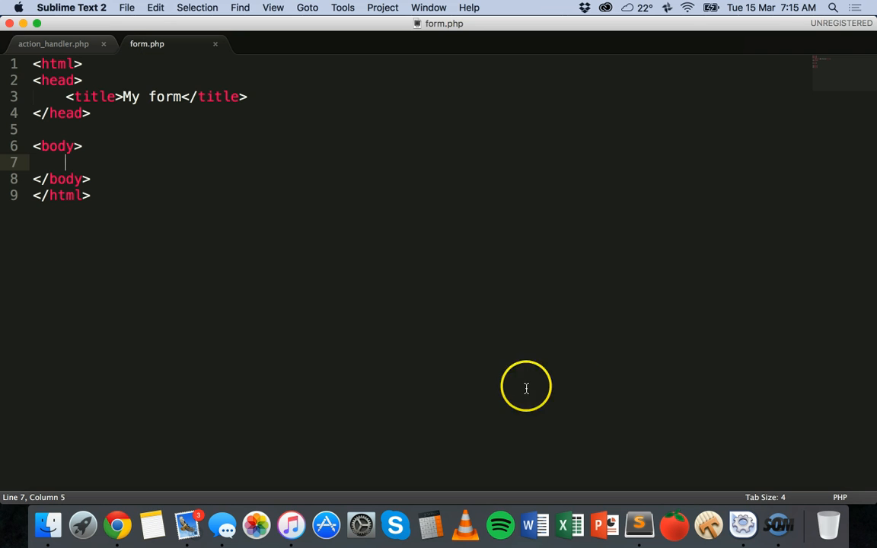
mouse_move(114, 168)
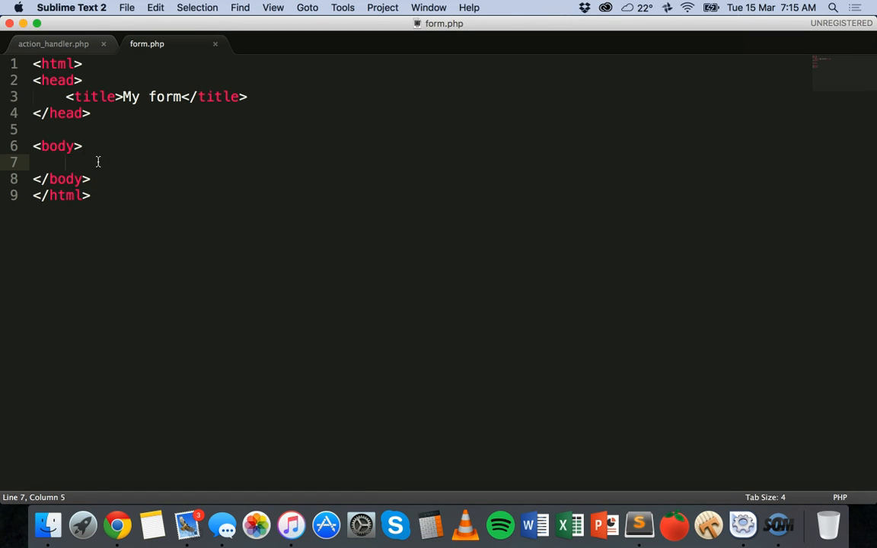
Step: Write <form action="action_handler.php" method="POST"> with its closing </form> in the body
text(<form action)
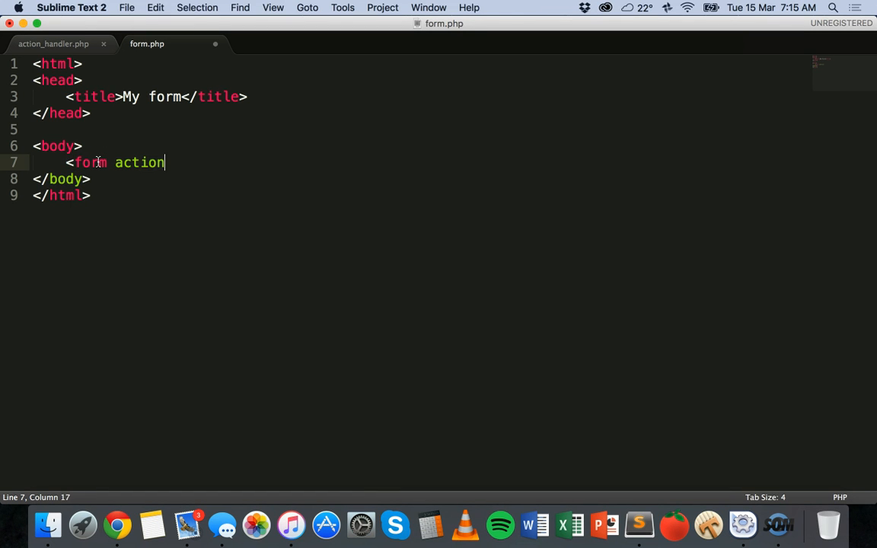
text(="act")
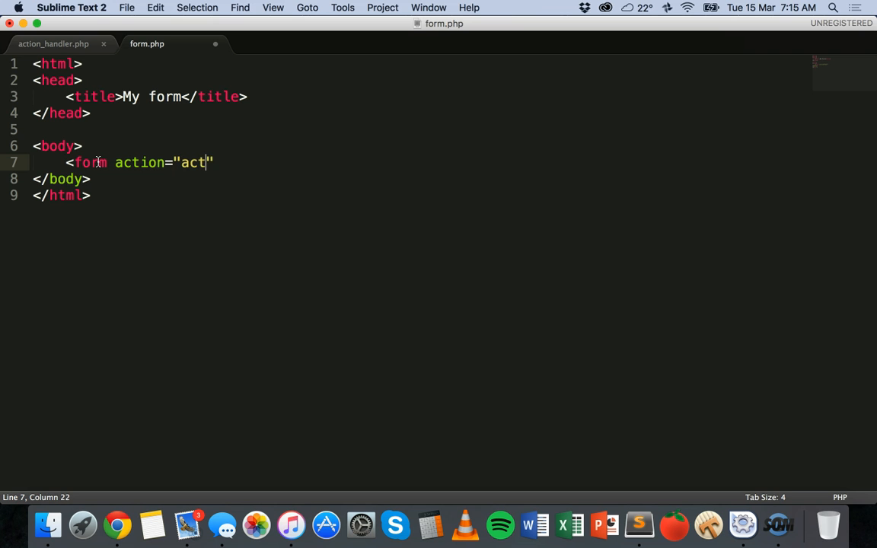
text(ion_handler.)
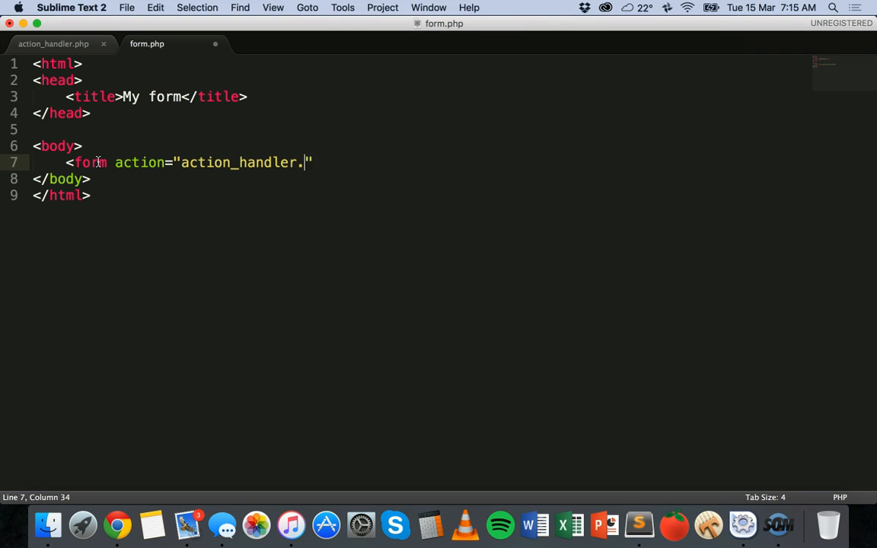
text(php)
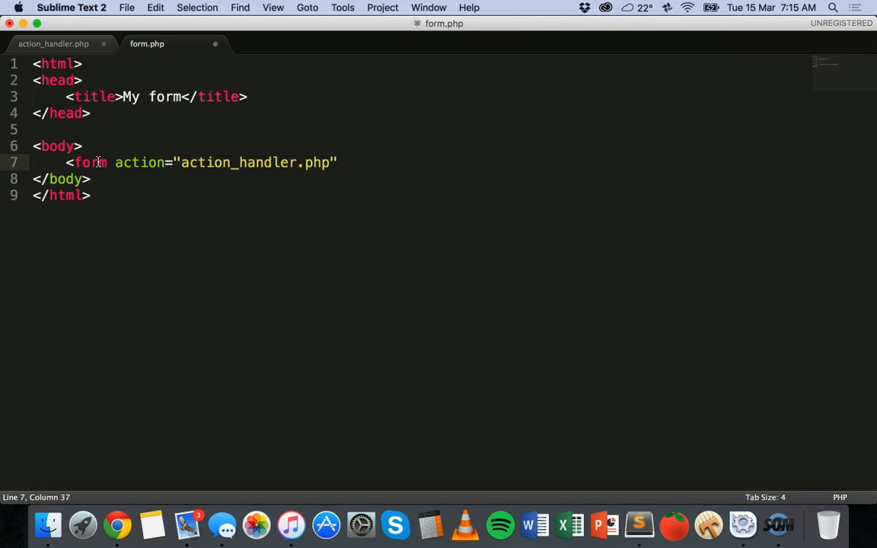
text(method)
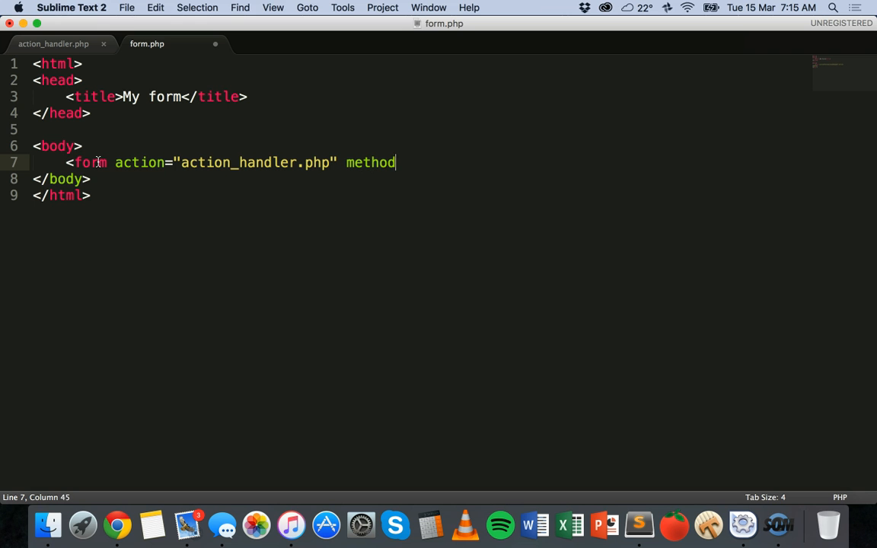
text(="POS")
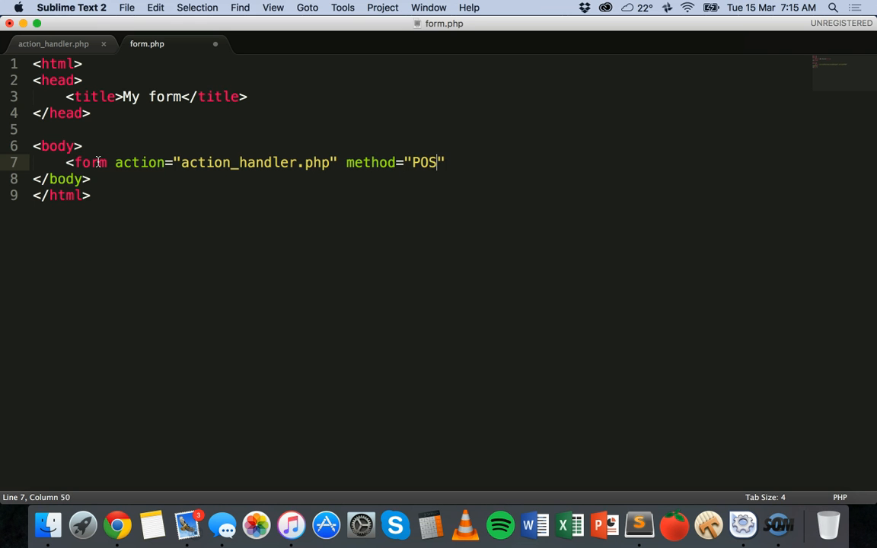
text(T)
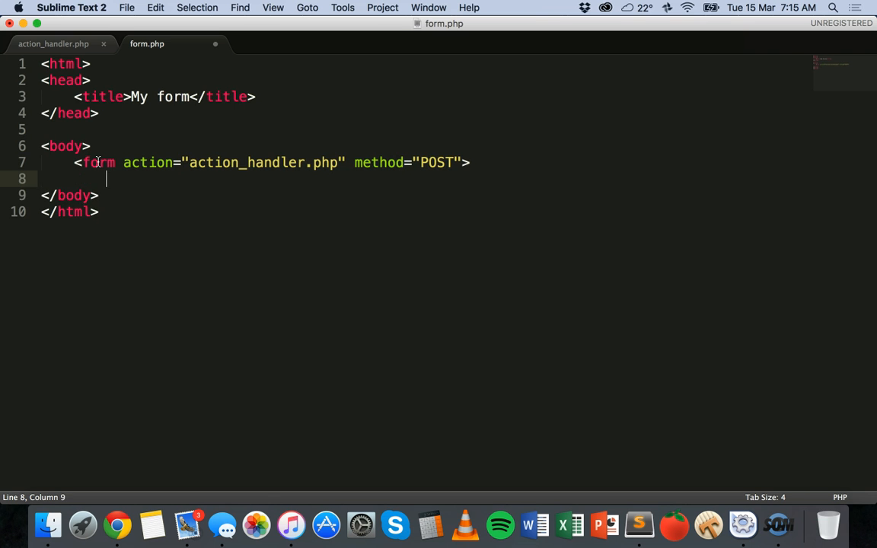
text(</form>)
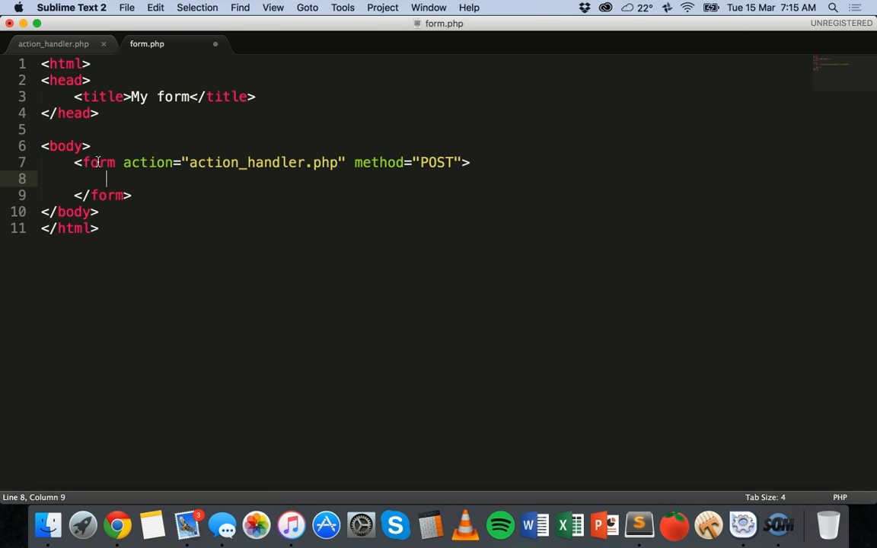
text(<)
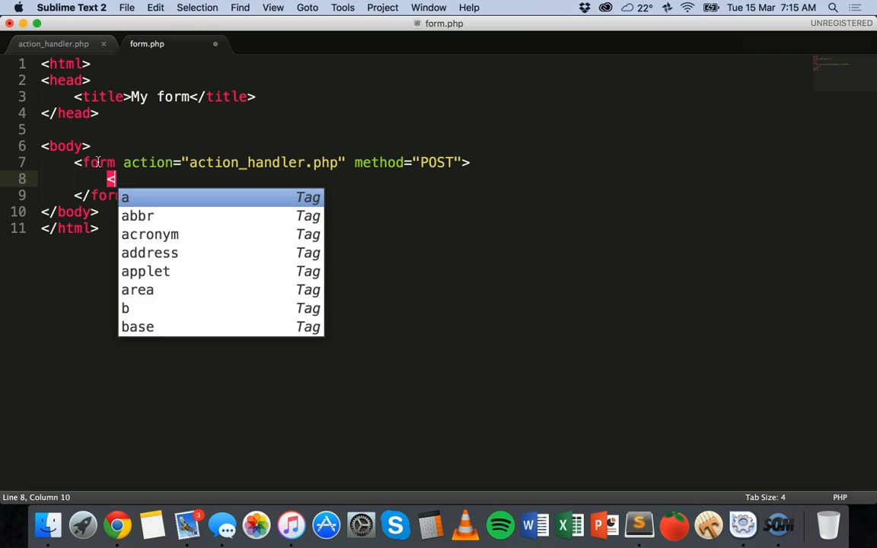
Step: Add <p>Which countries would you like to visit?</p> and start a <select tag below it
text(p>)
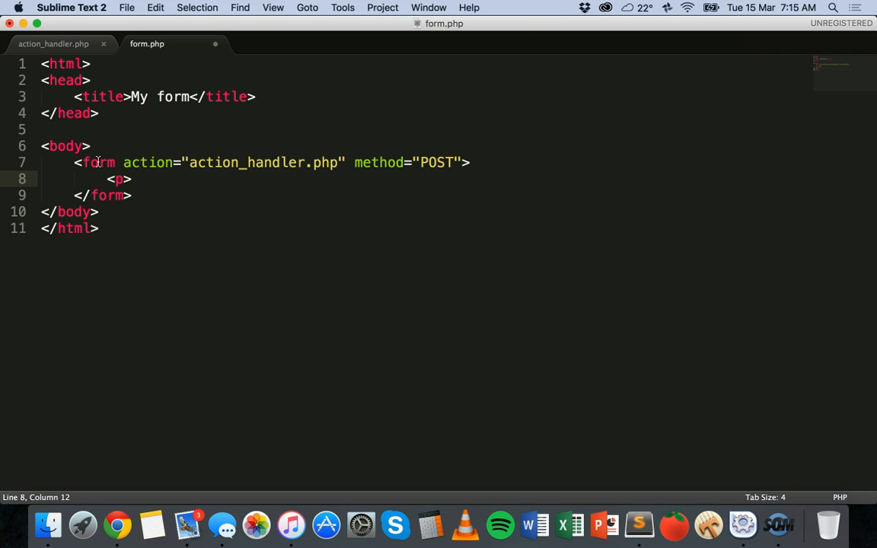
text(Which countr)
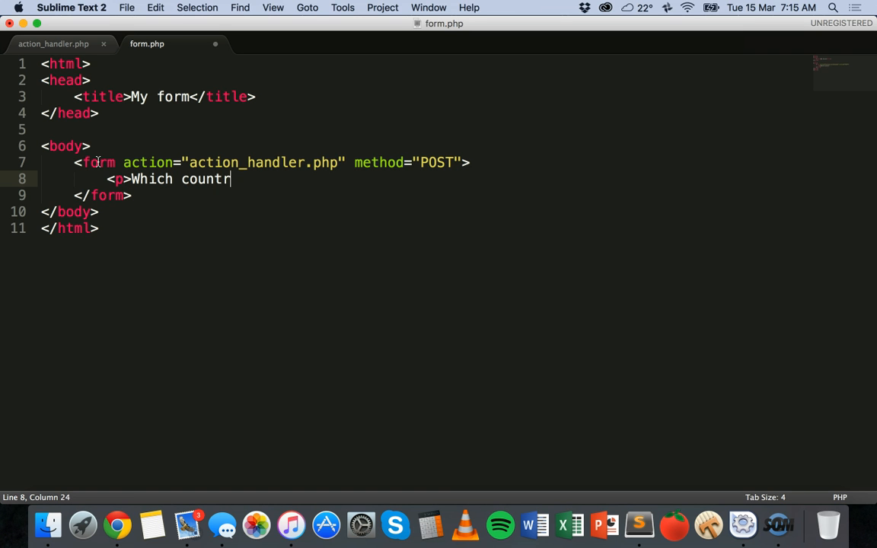
text(ies would y)
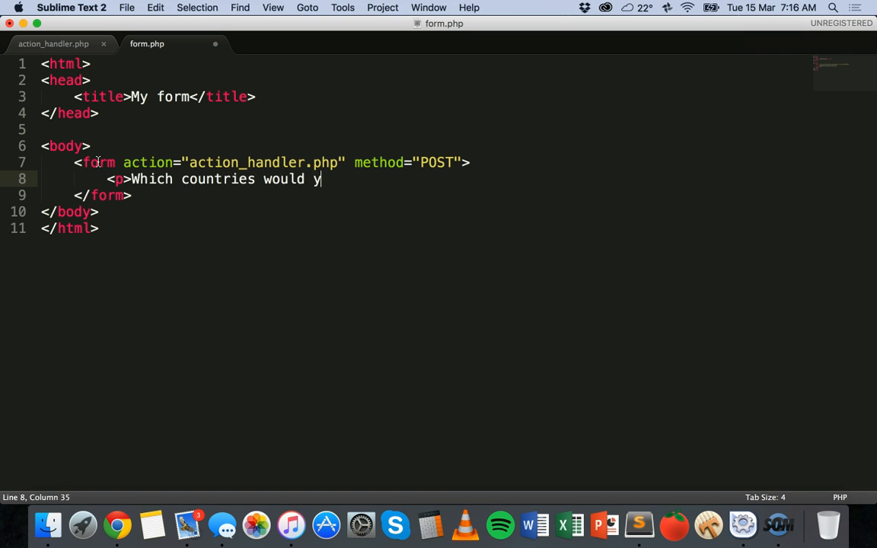
text(ou like to)
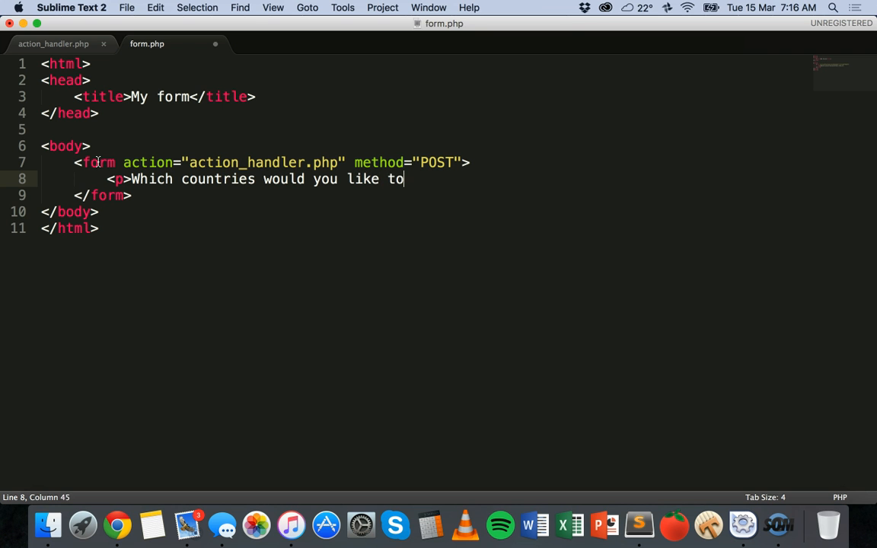
text(visit?</p>)
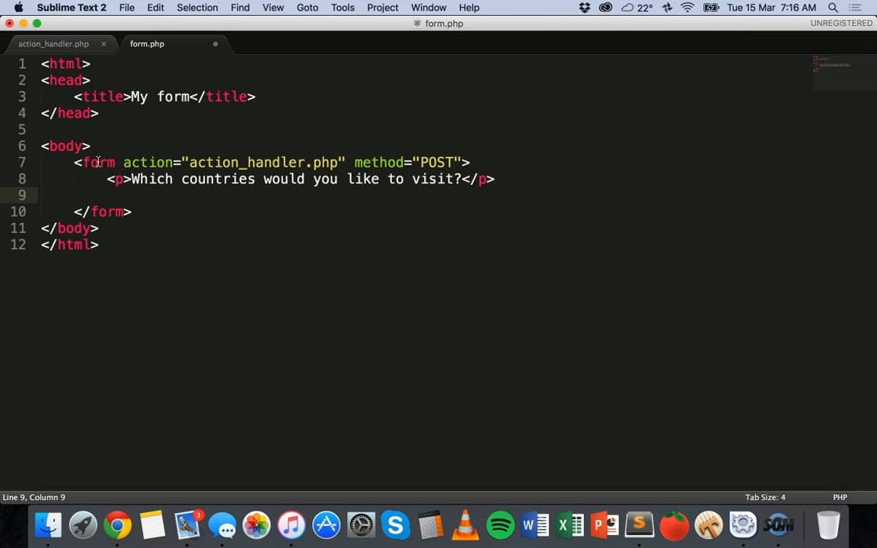
text(<select)
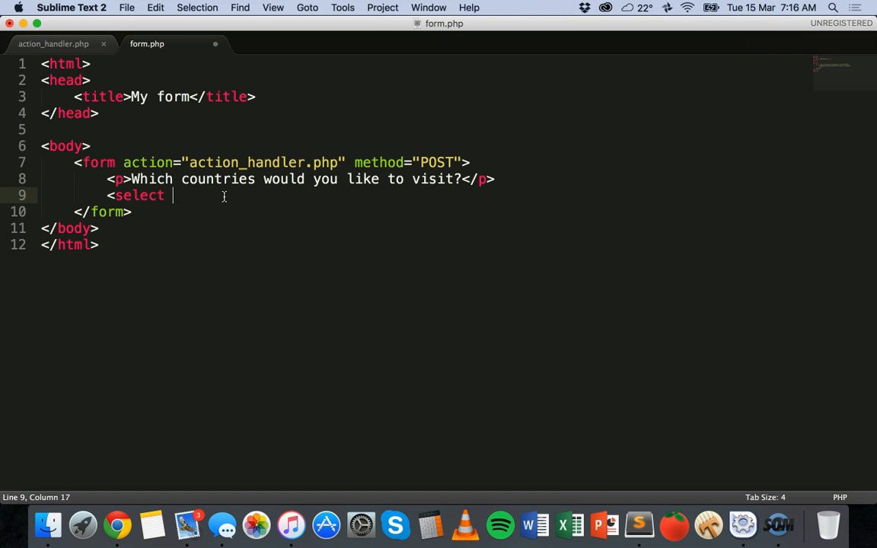
Step: Make the select multiple, named countries[], styled width:100px, and close it with </select>
text(multiple)
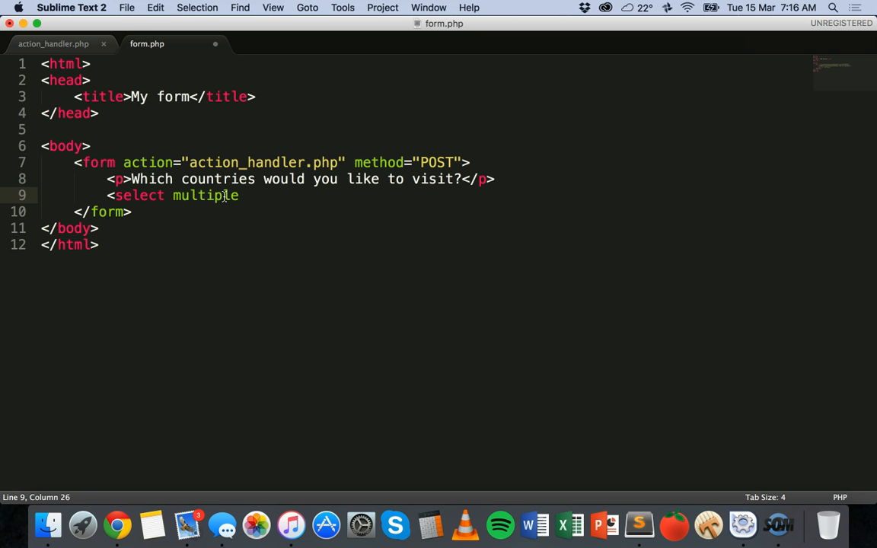
text(name="countries[)
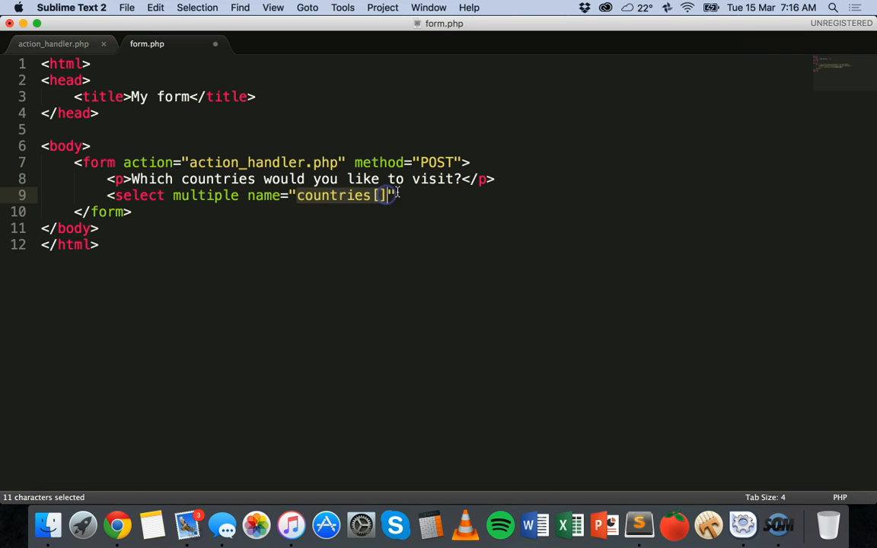
click(399, 195)
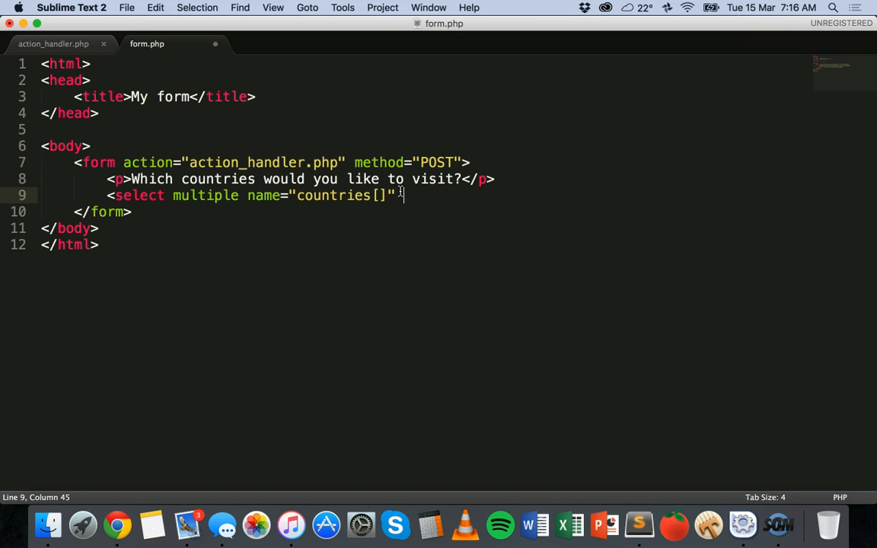
text(style)
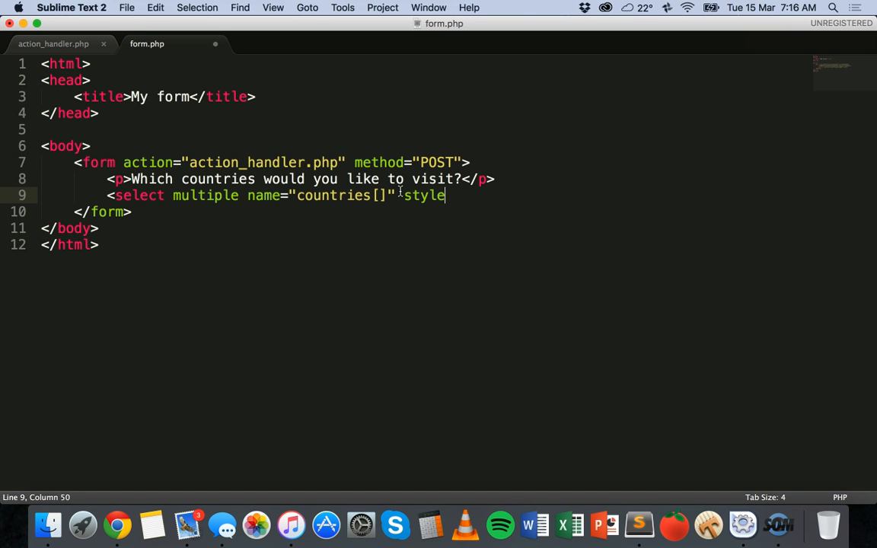
text(="width")
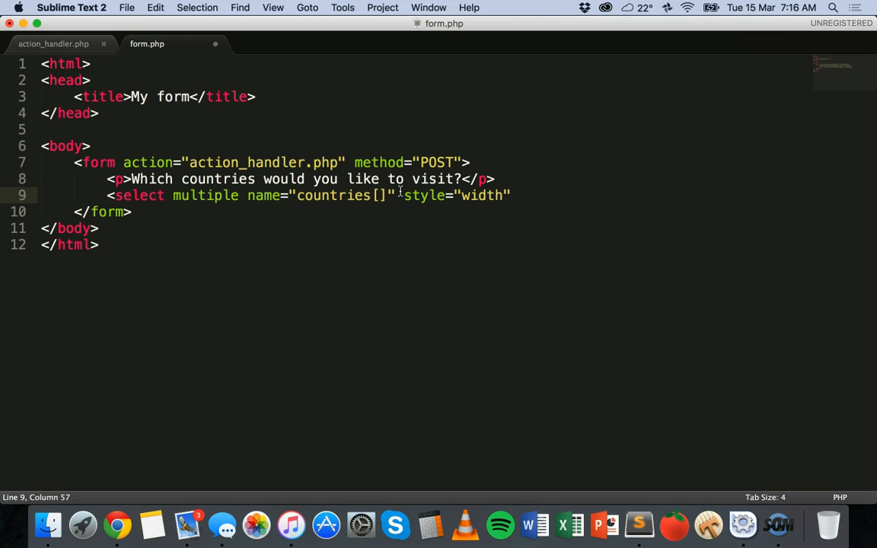
text(:1)
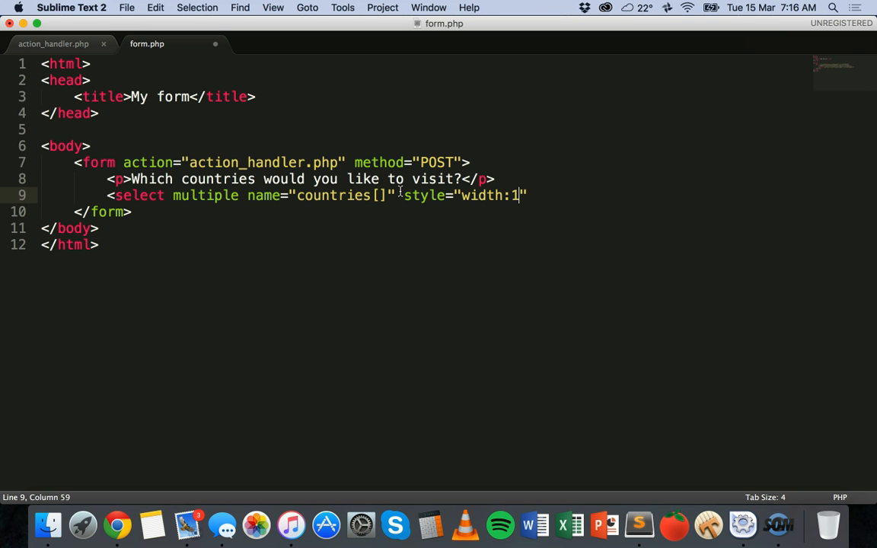
text(00px)
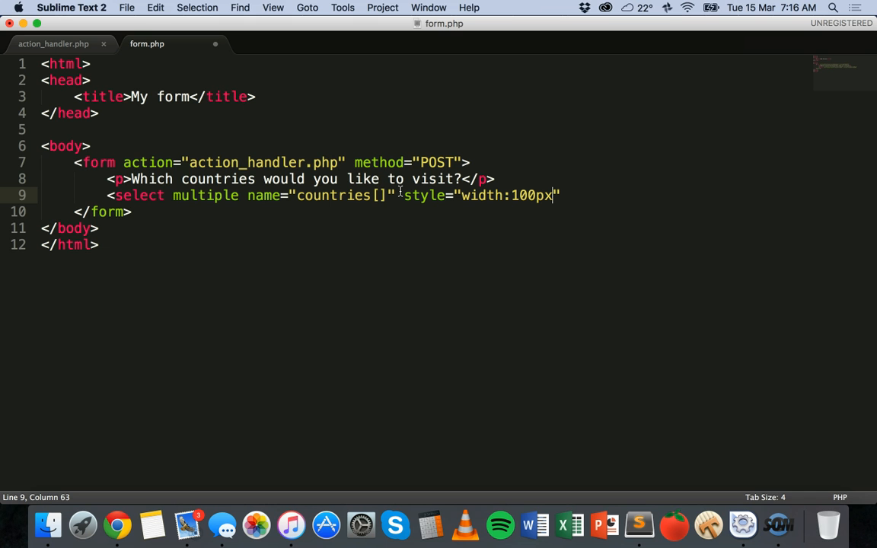
text(;">)
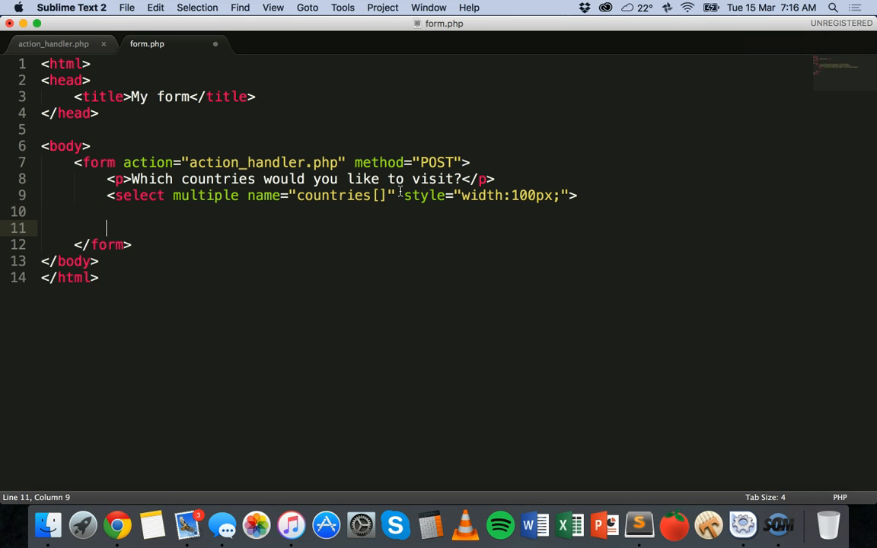
text(</select>)
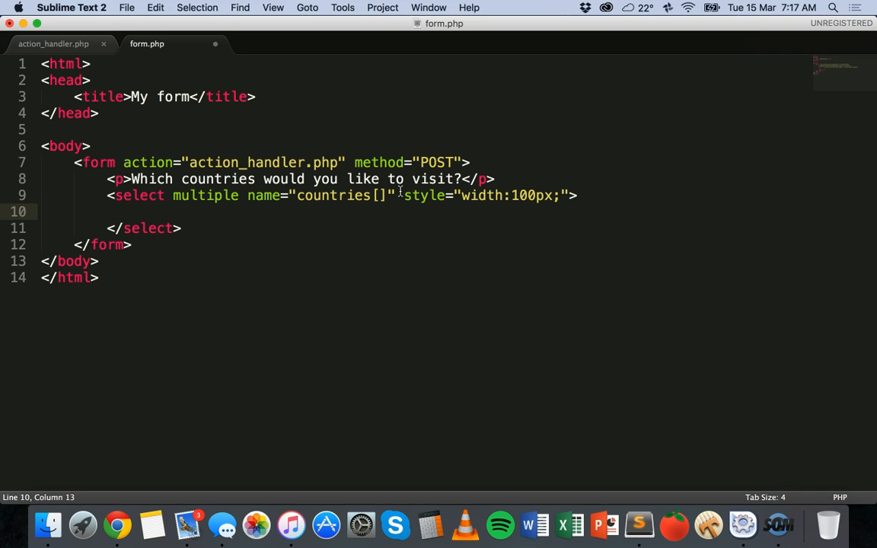
Step: Add <option value="France">France</option> and duplicate the line for more countries
text(<option)
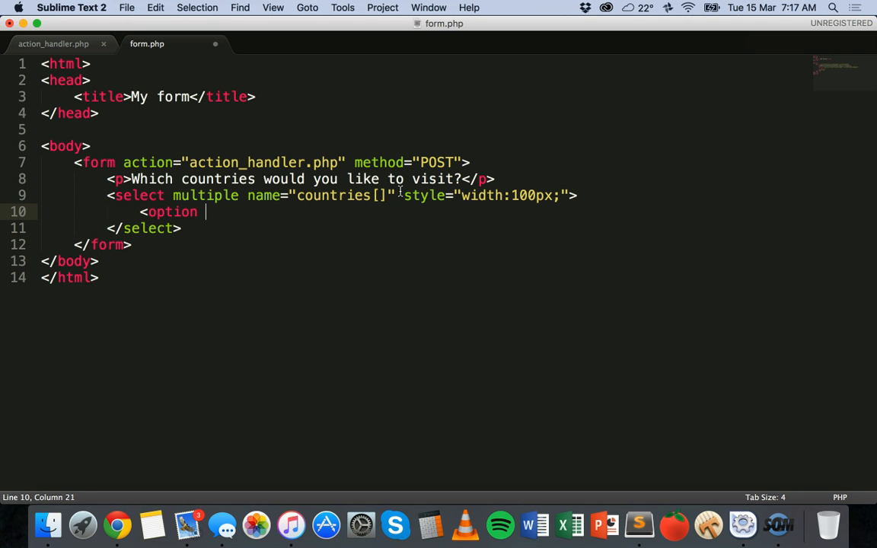
text(v)
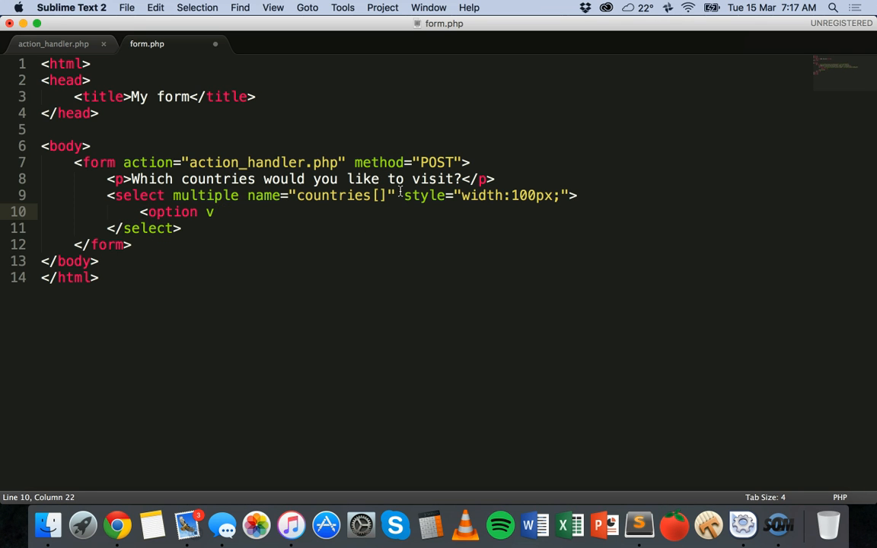
text(alue="F")
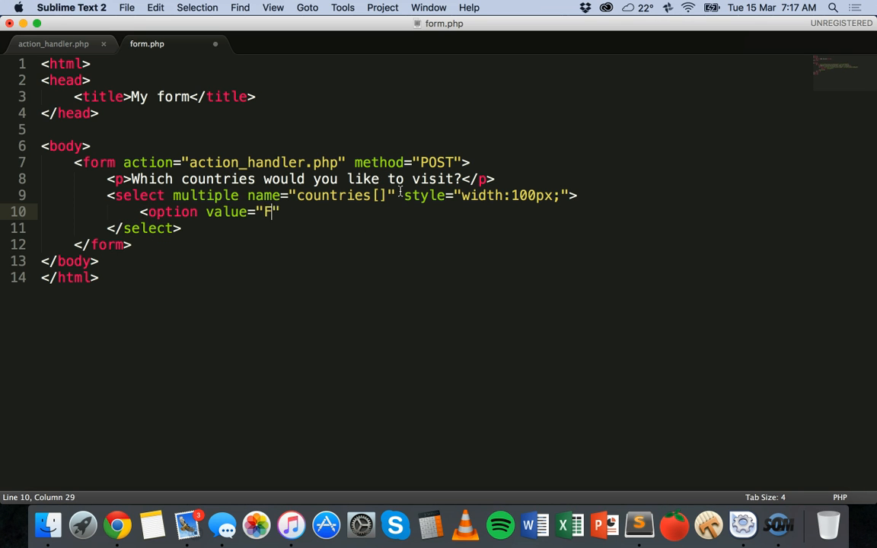
text(rance)
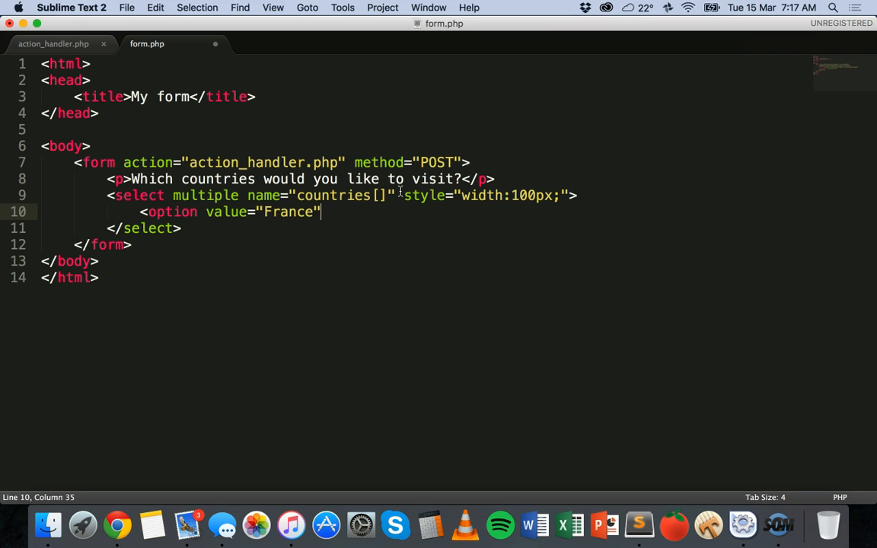
text(>Fr)
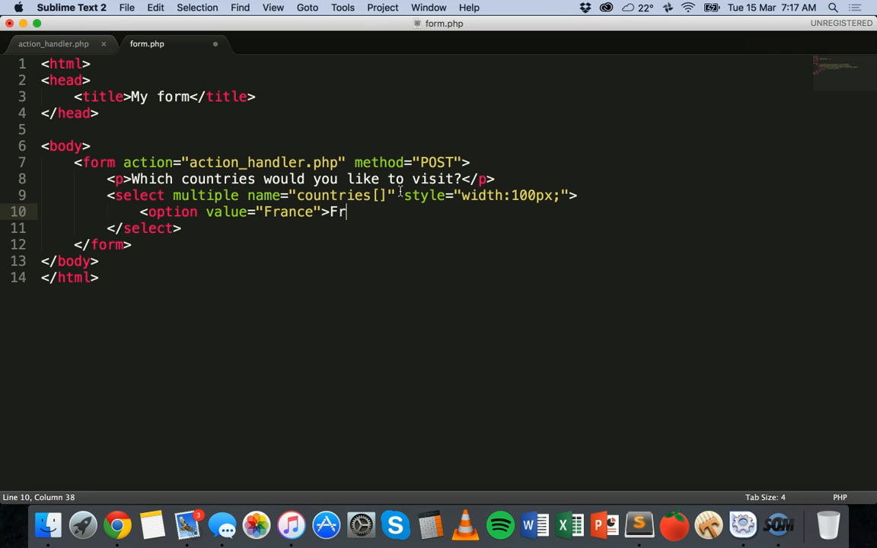
text(ance)
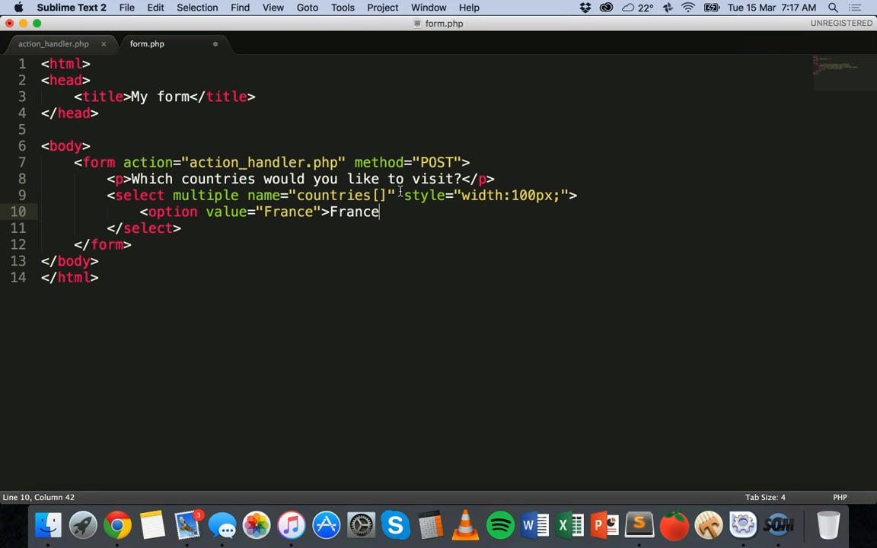
text(</option>)
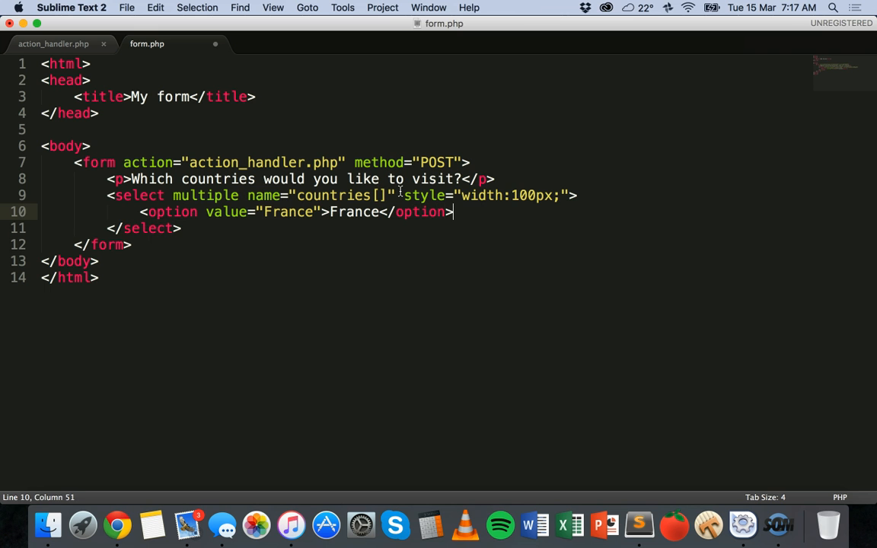
double_click(286, 212)
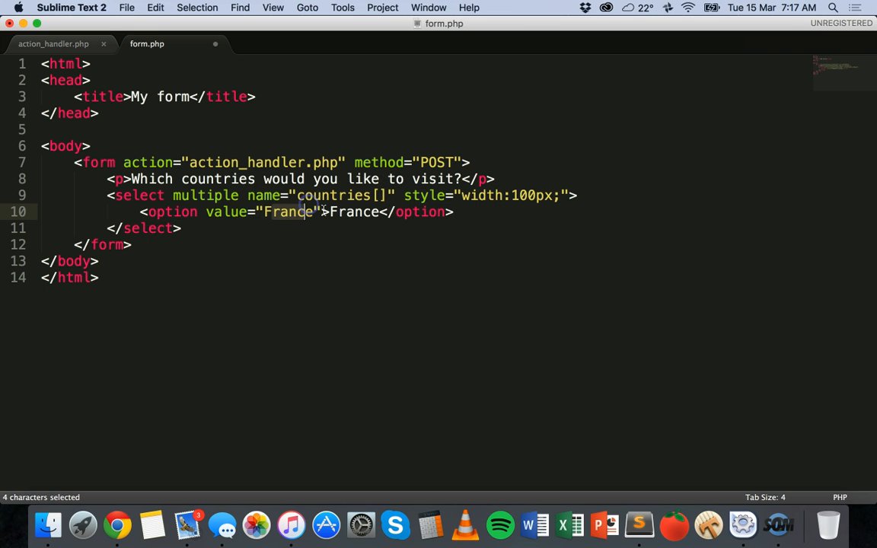
click(453, 212)
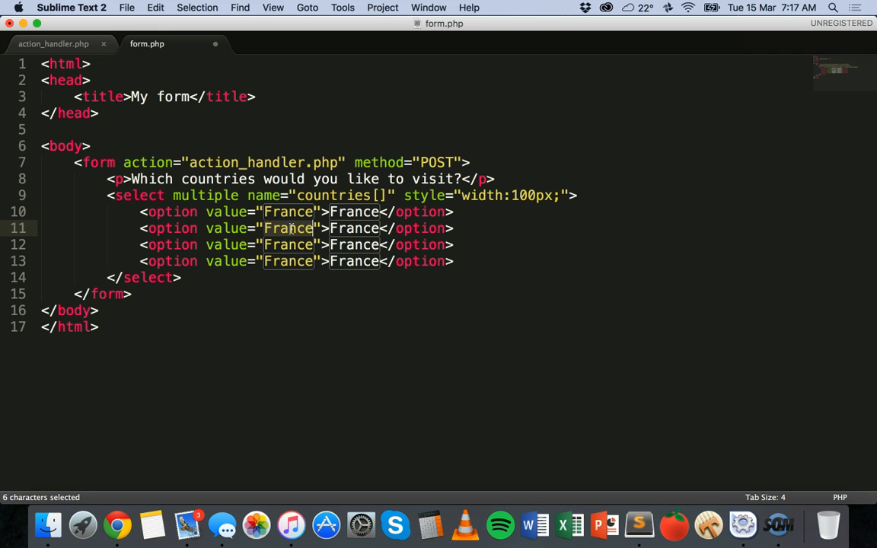
Step: Rename the duplicated options' values and labels to Brazil, India and Japan
text(Brazil)
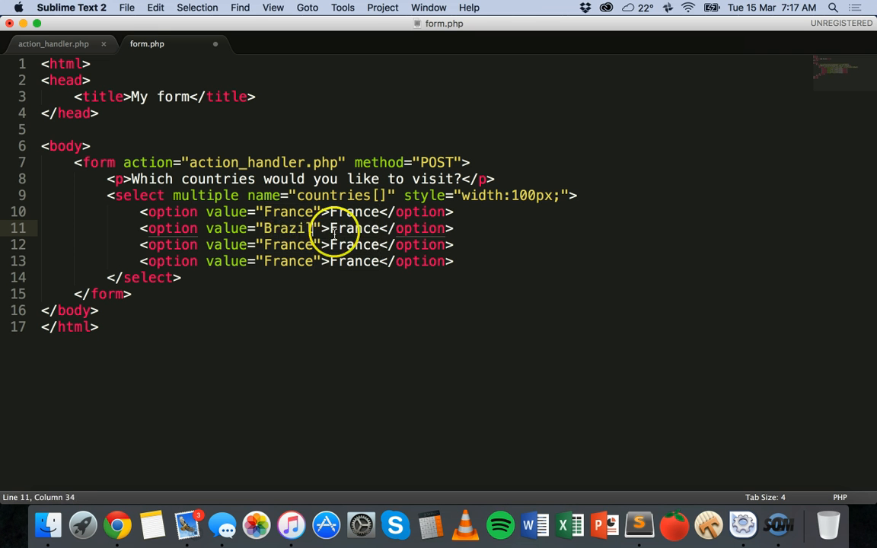
text(Brazil)
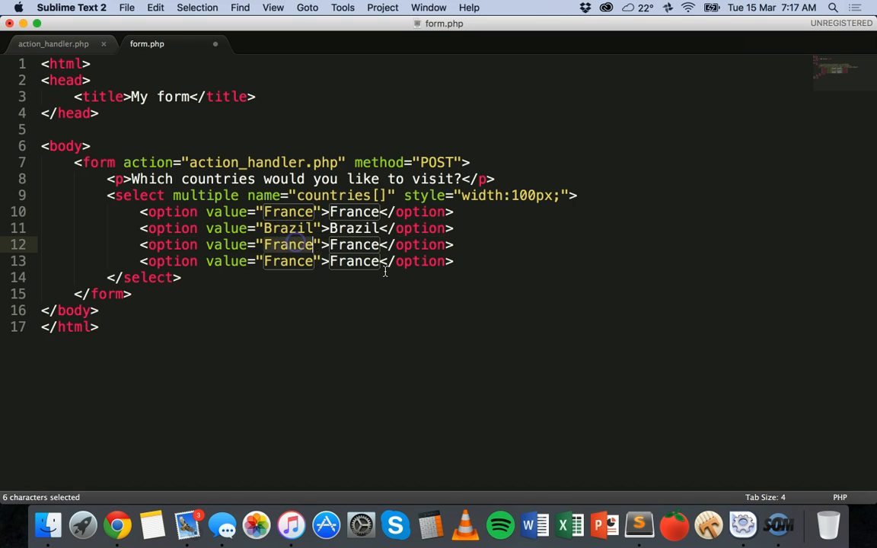
text(India)
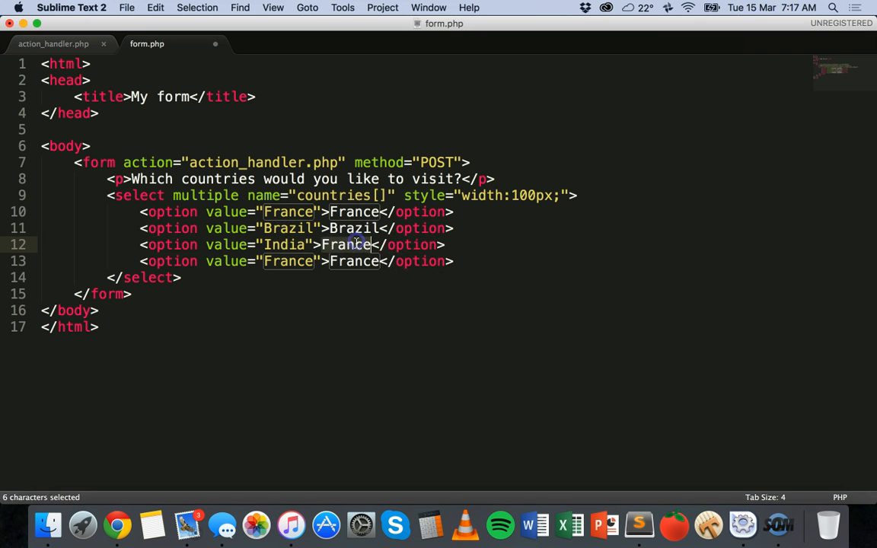
text(India)
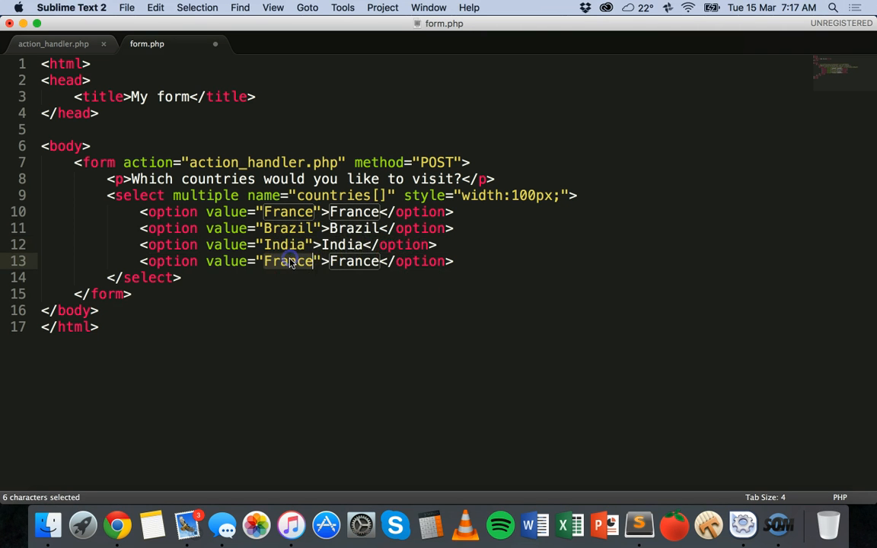
text(Japan)
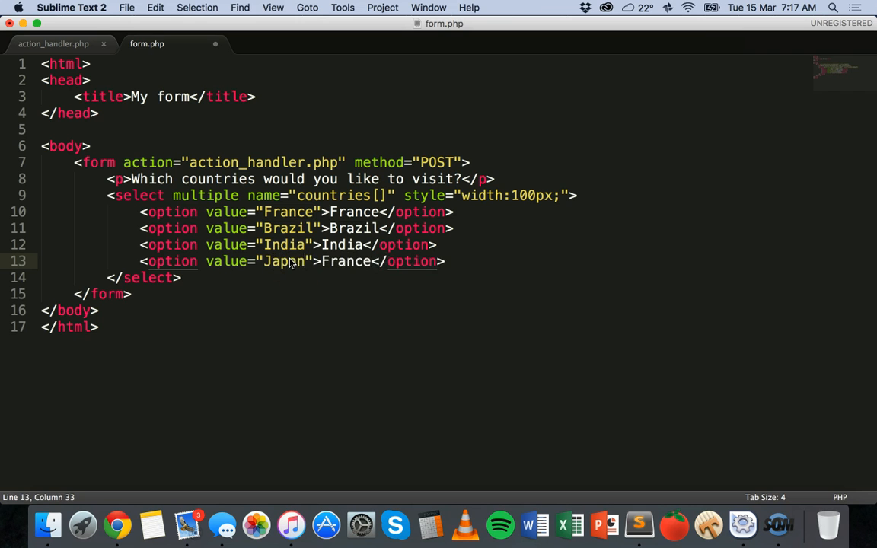
text(Japan)
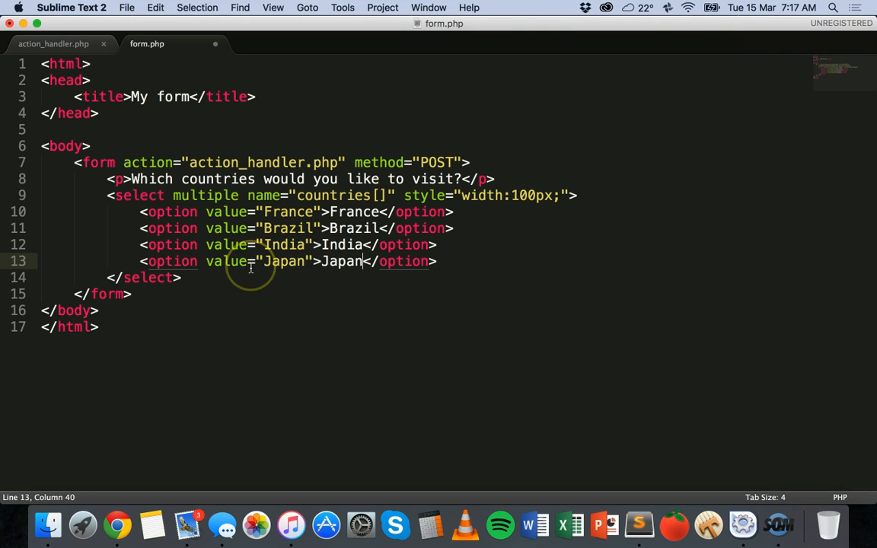
mouse_move(220, 278)
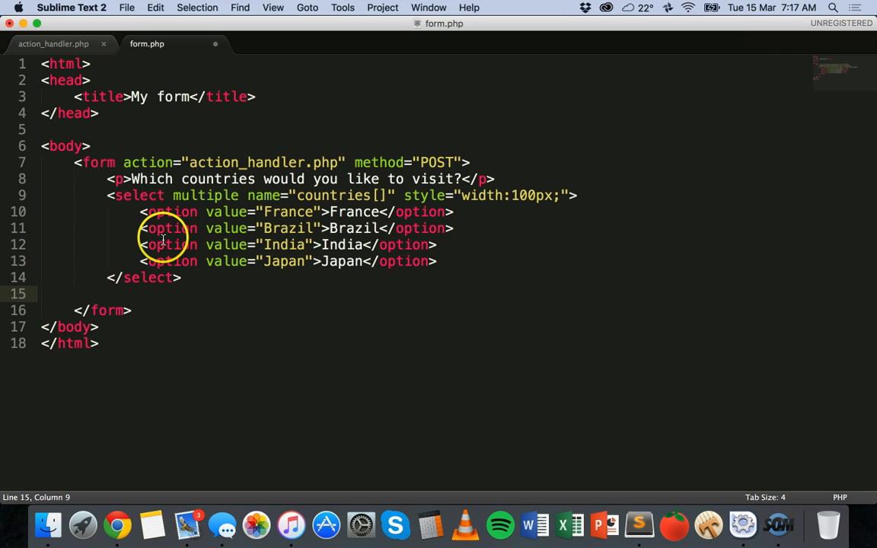
mouse_move(125, 219)
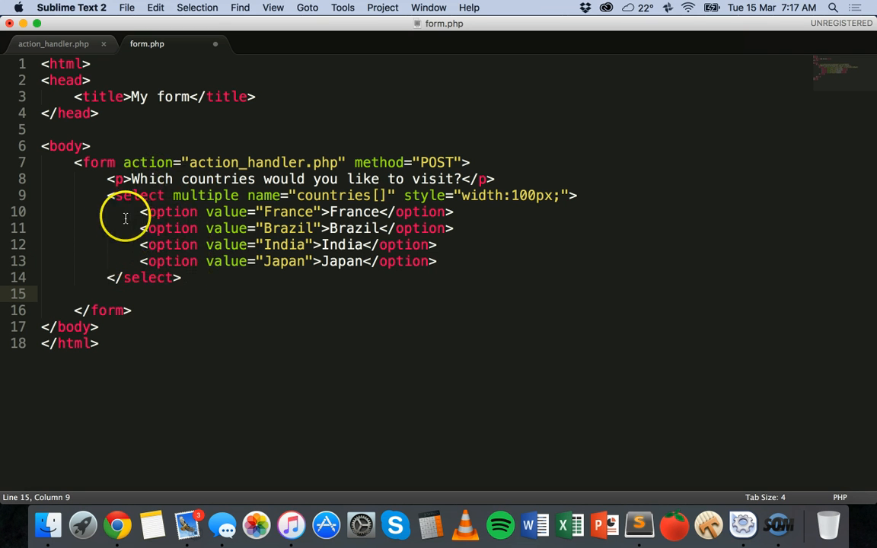
Step: Add <p><input type="submit" value="Submit"></p> below the select and save form.php
drag(113, 195, 181, 277)
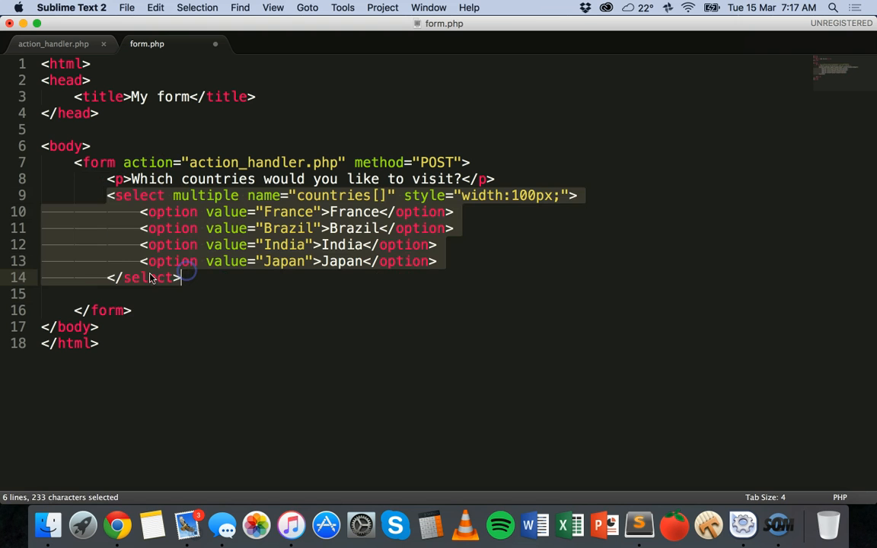
click(128, 294)
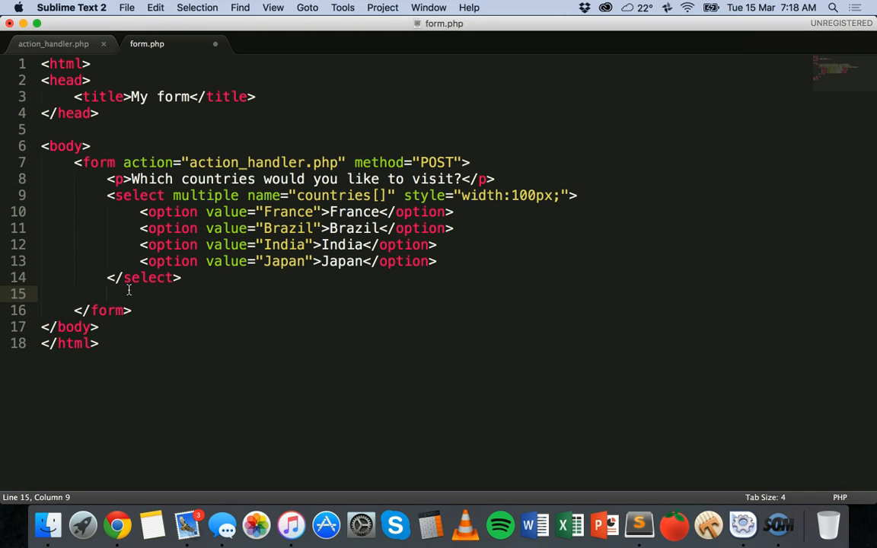
text(<p>)
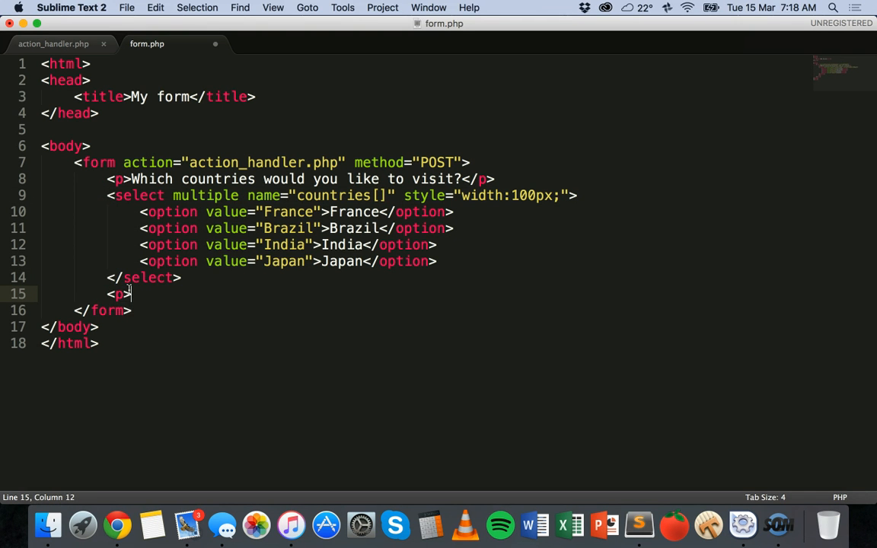
text(<)
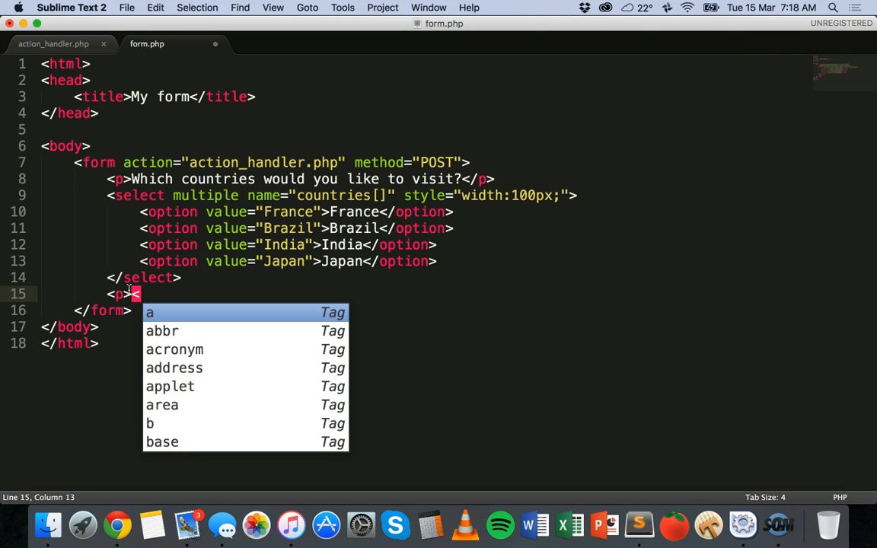
text(i)
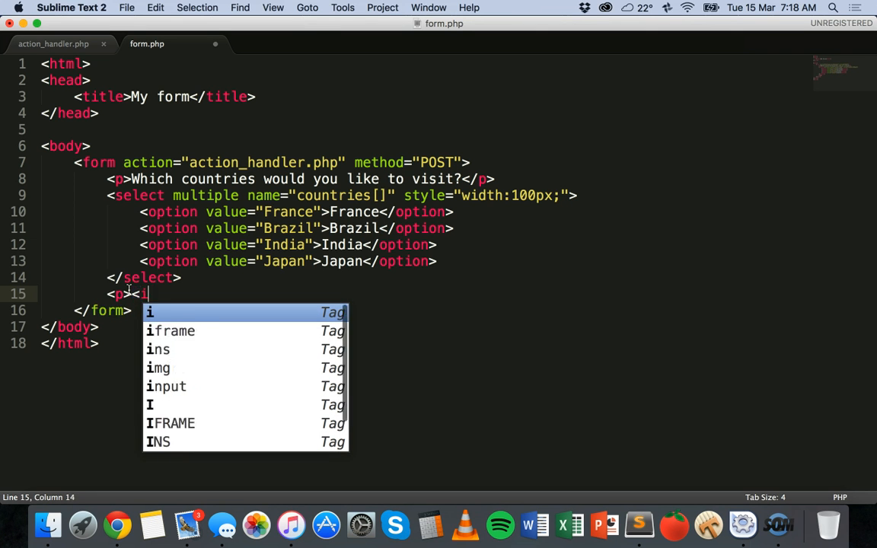
text(nput type=)
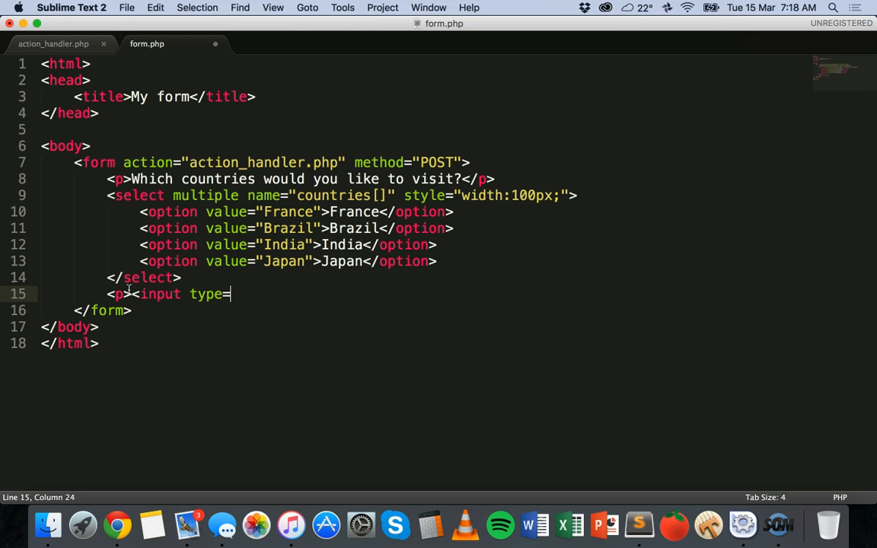
text("submit")
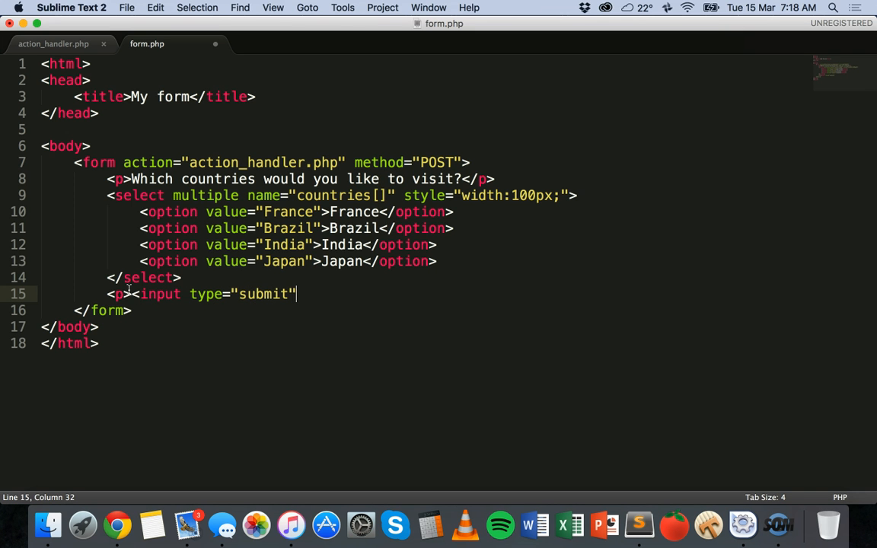
text(value=)
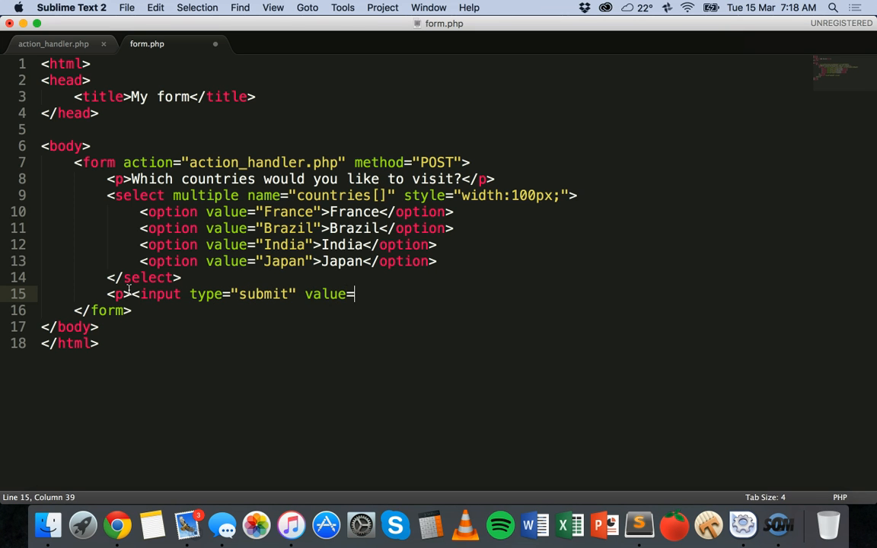
text("")
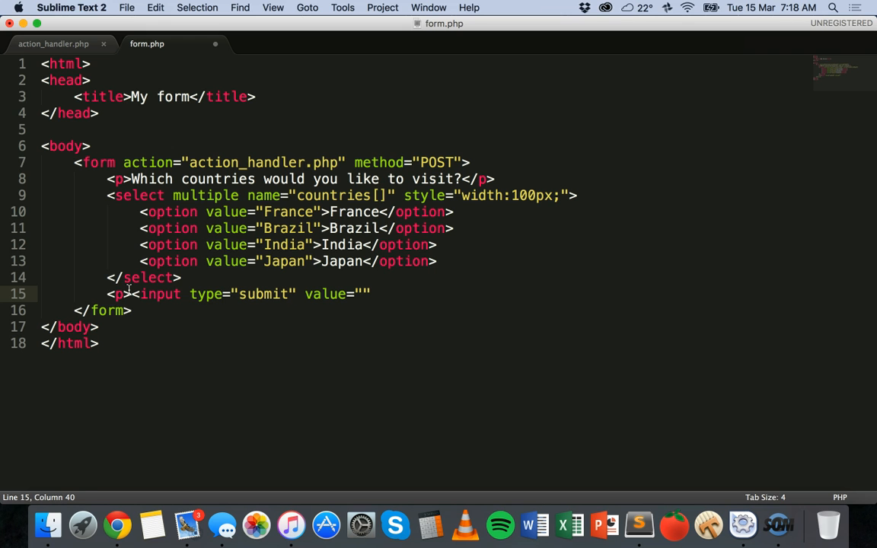
text(Submo)
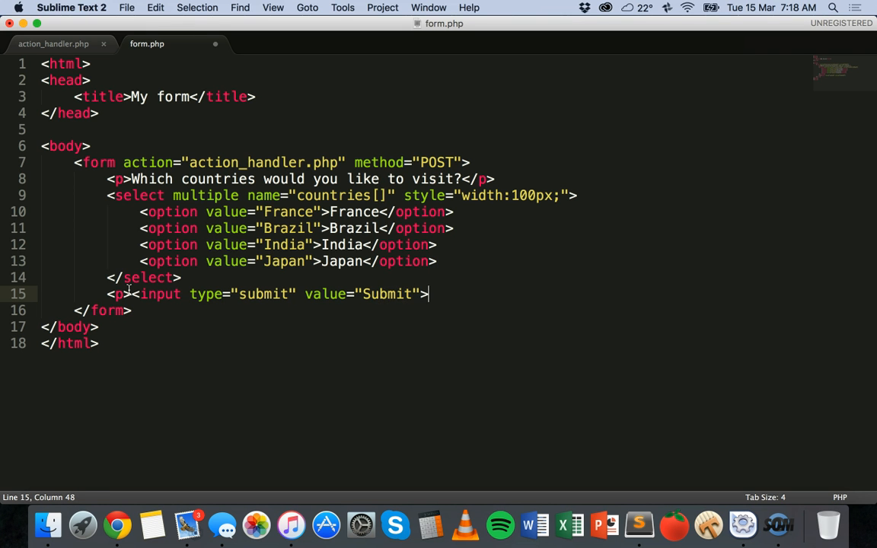
text(</p>)
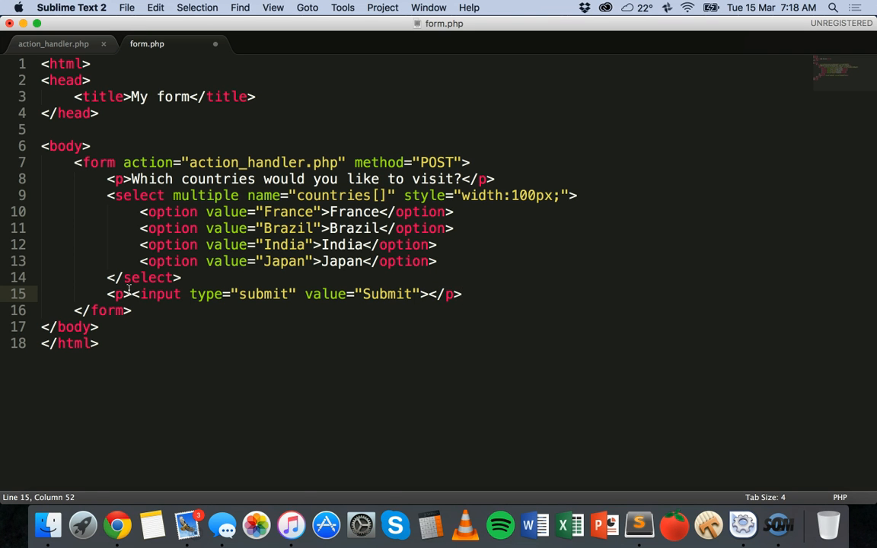
key(cmd+s)
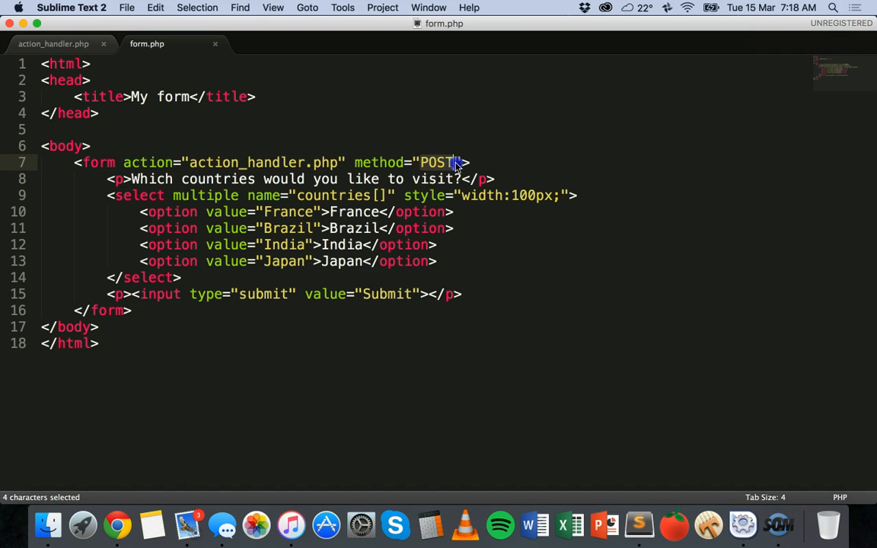
Step: Point out the POST method, view action_handler.php's empty block, and head to the browser
click(53, 43)
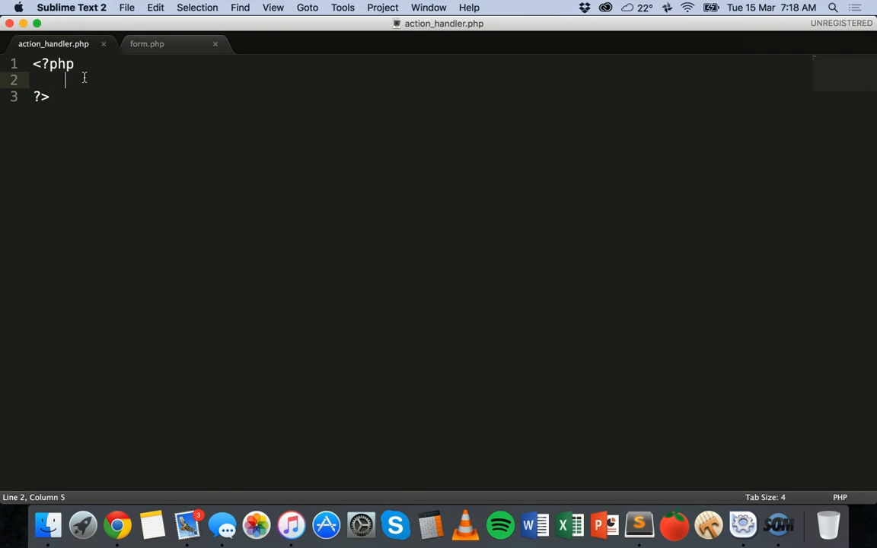
key(cmd+s)
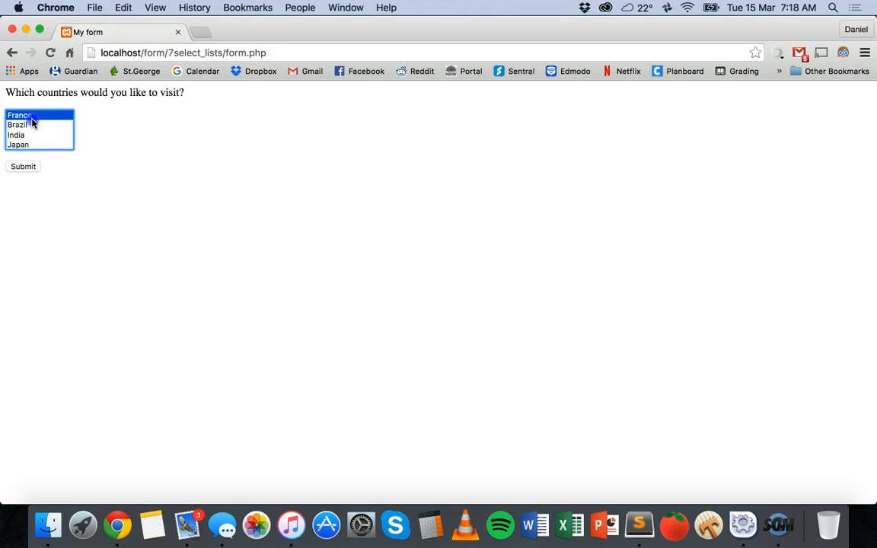
Step: Pick Japan in the reloaded form's country list, then return to the code editor
click(18, 145)
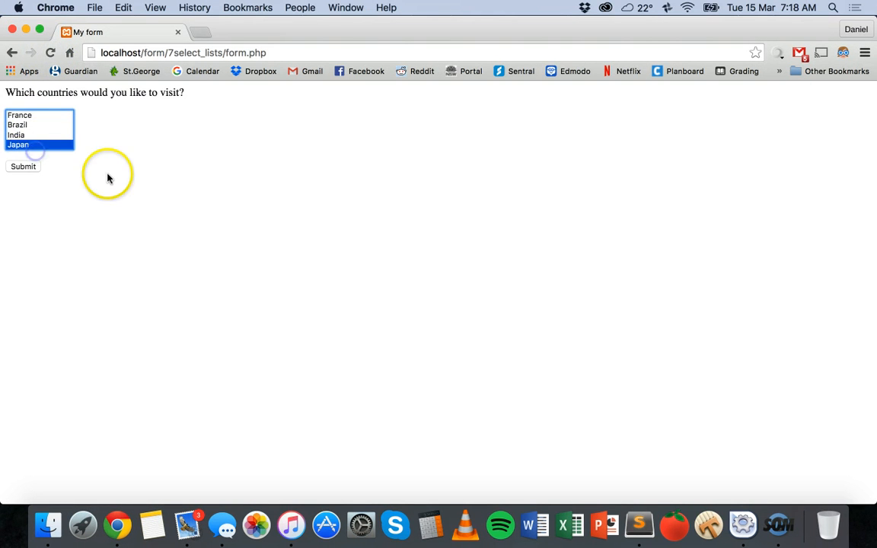
click(645, 524)
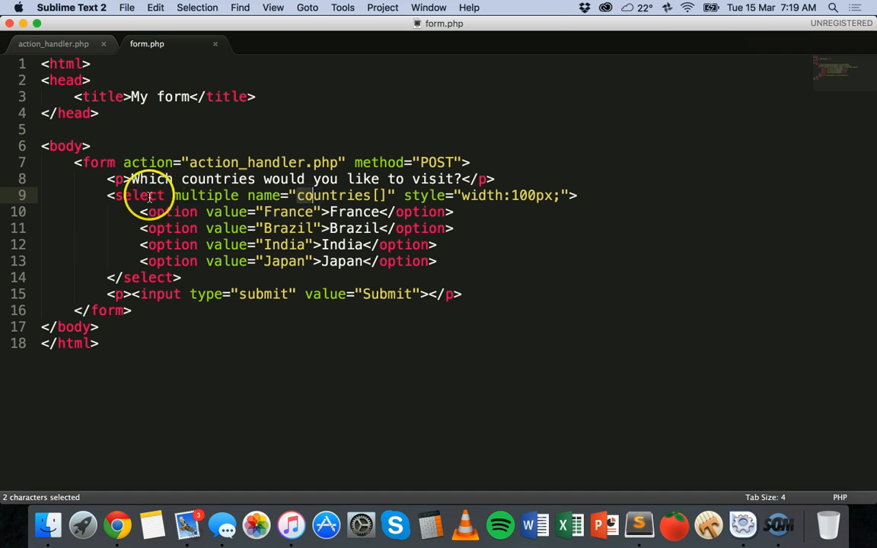
mouse_move(292, 198)
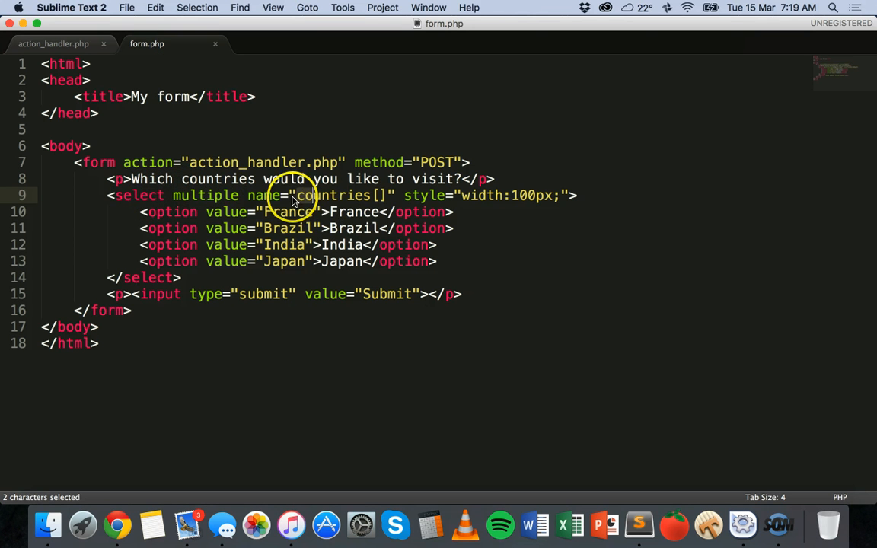
Step: Check the list's countries[] name in form.php and return to action_handler.php
double_click(338, 195)
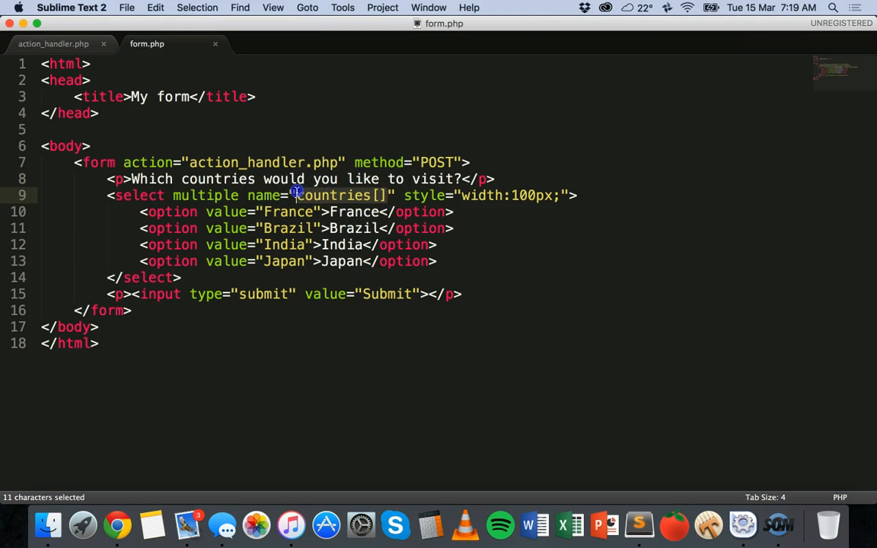
click(54, 43)
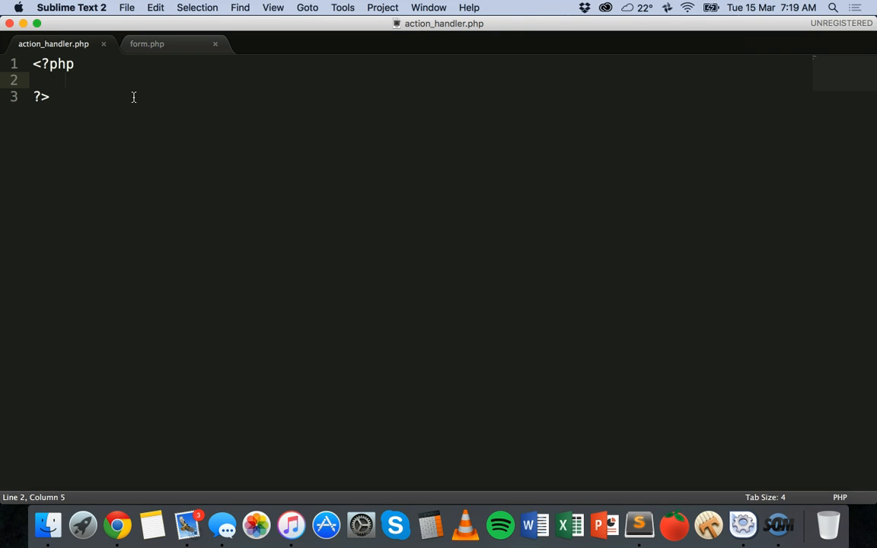
Step: Start an if(isset($_POST['countries'])) check inside the PHP block
text(if())
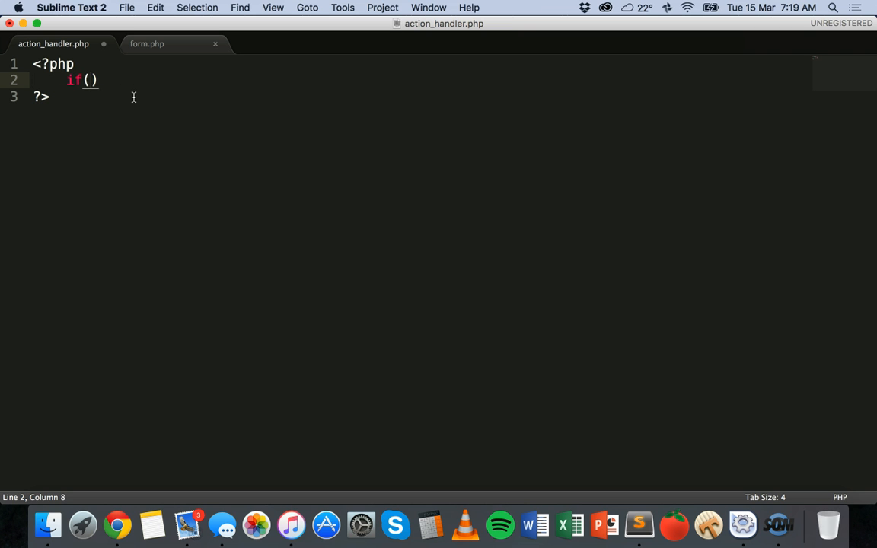
text(isset)
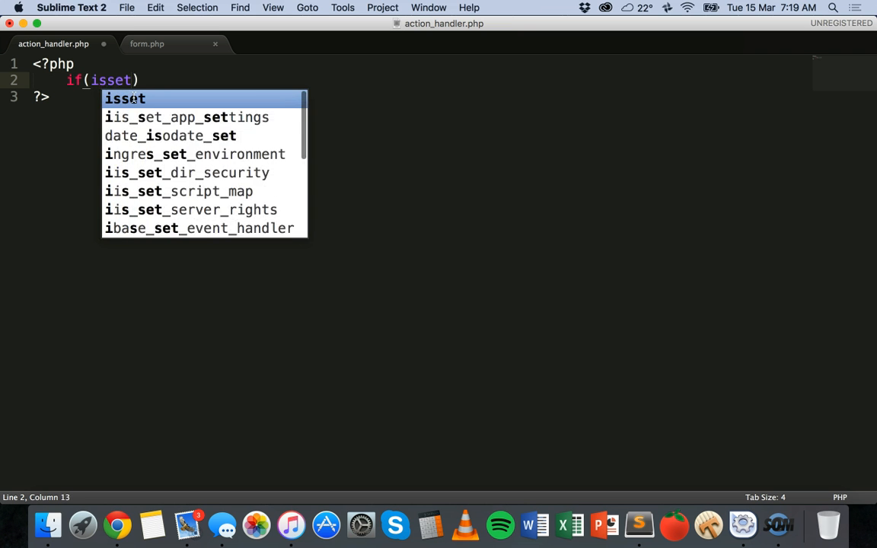
text(($_POST[)
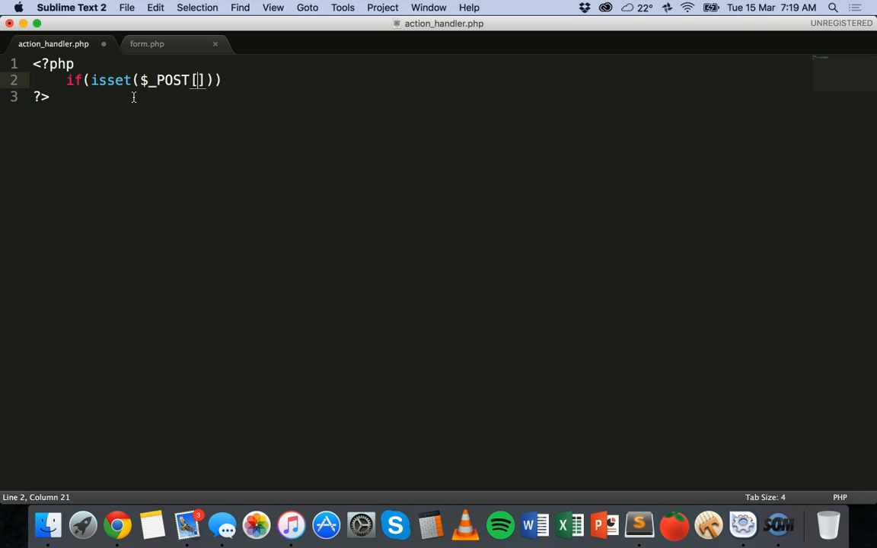
text('countri')
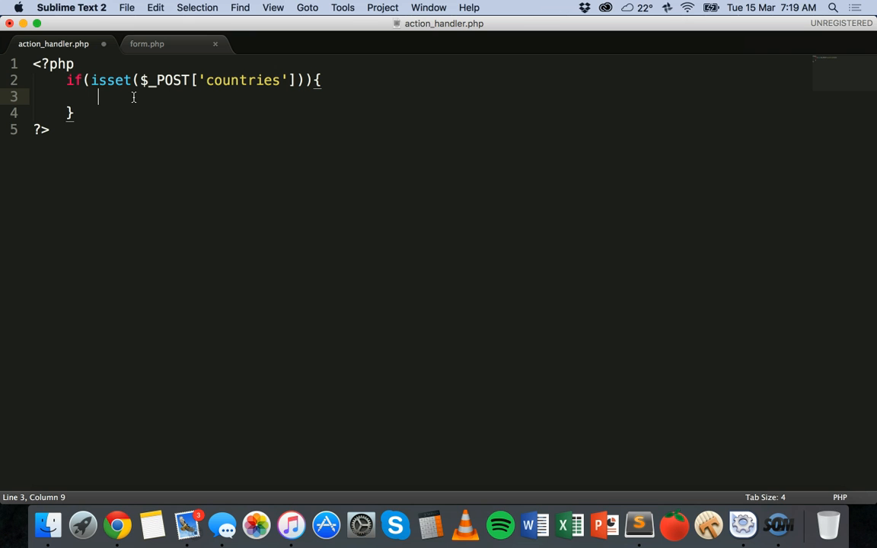
Step: Store the submitted values with $countries = $_POST['countries'];
text($co)
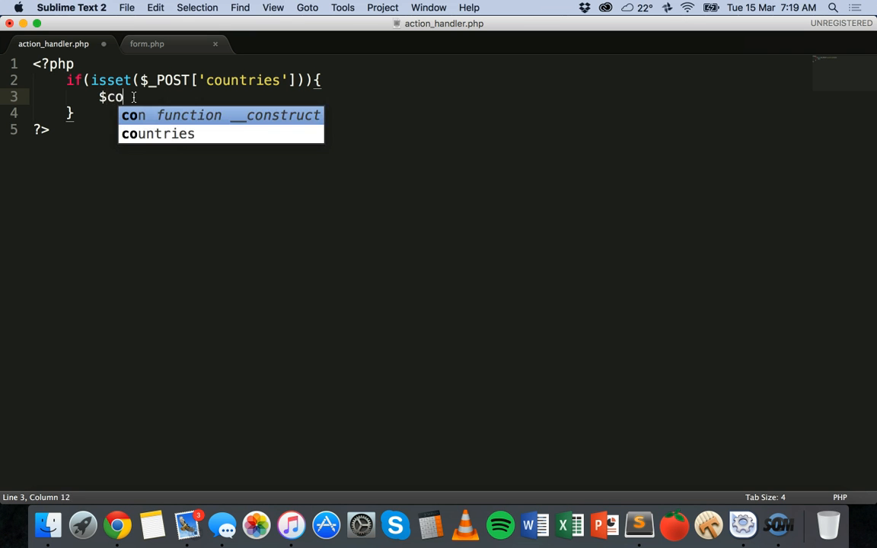
text(untries)
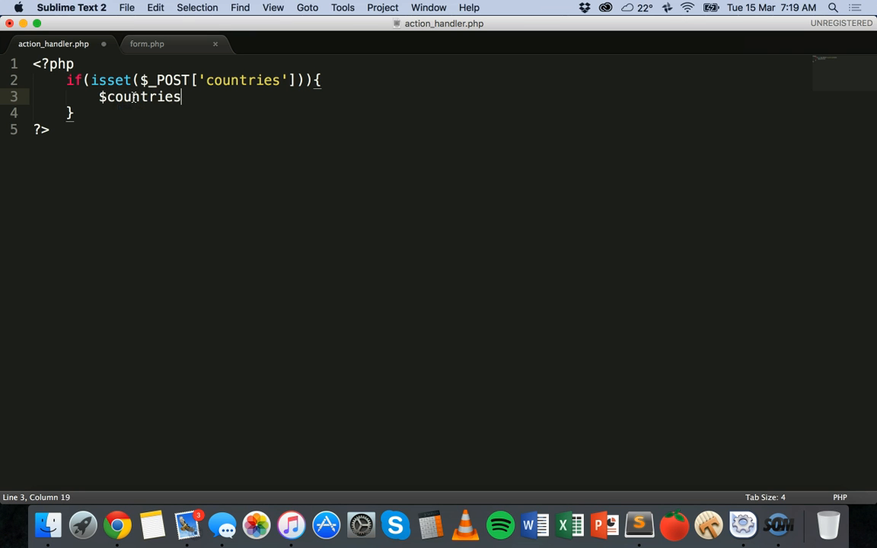
text(=)
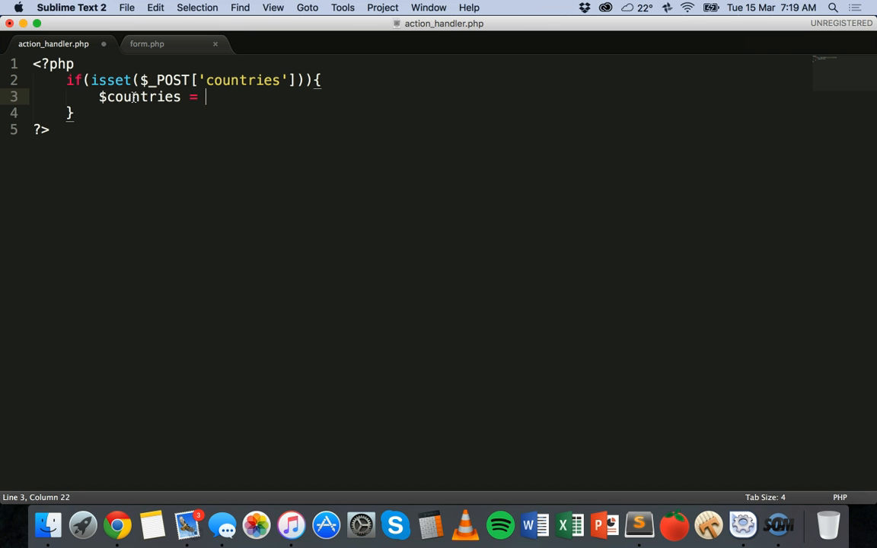
text($_POST)
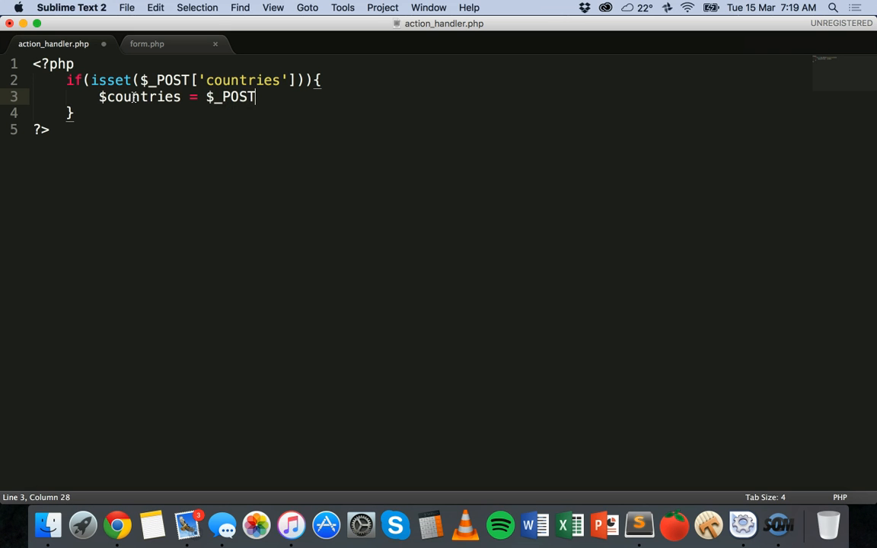
text([])
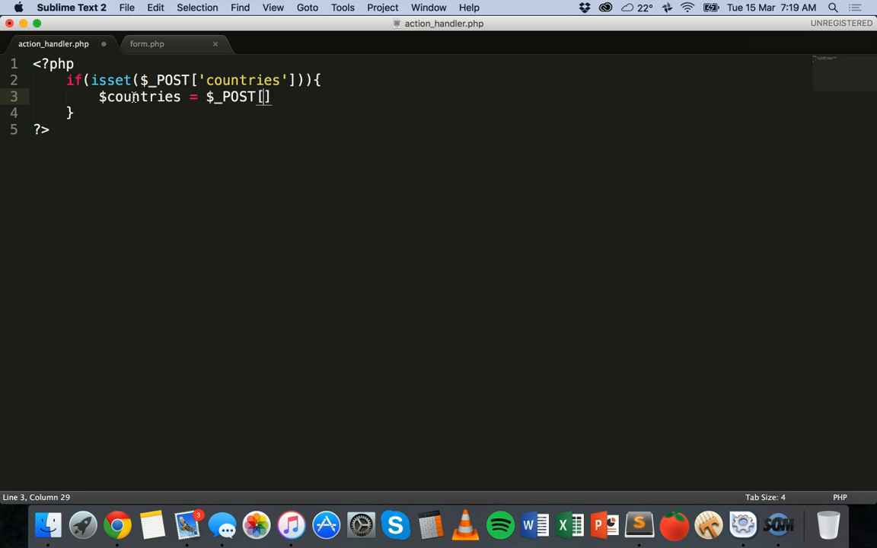
text('countries')
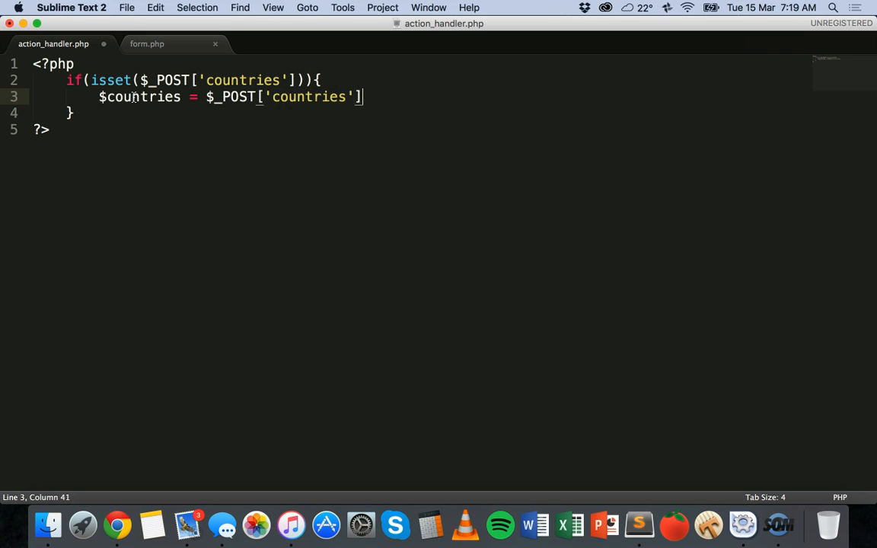
text(;)
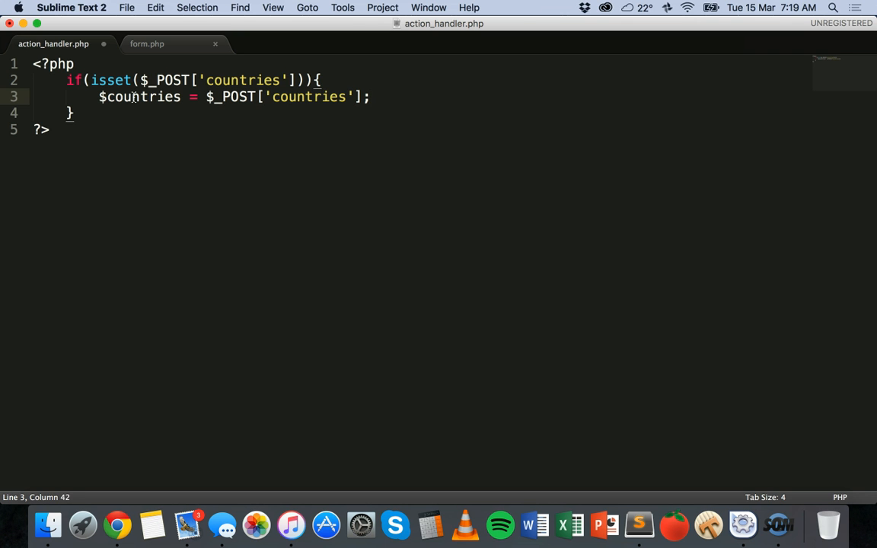
Step: Echo "You selected the following countries:<br/>" inside the if block
text(echo)
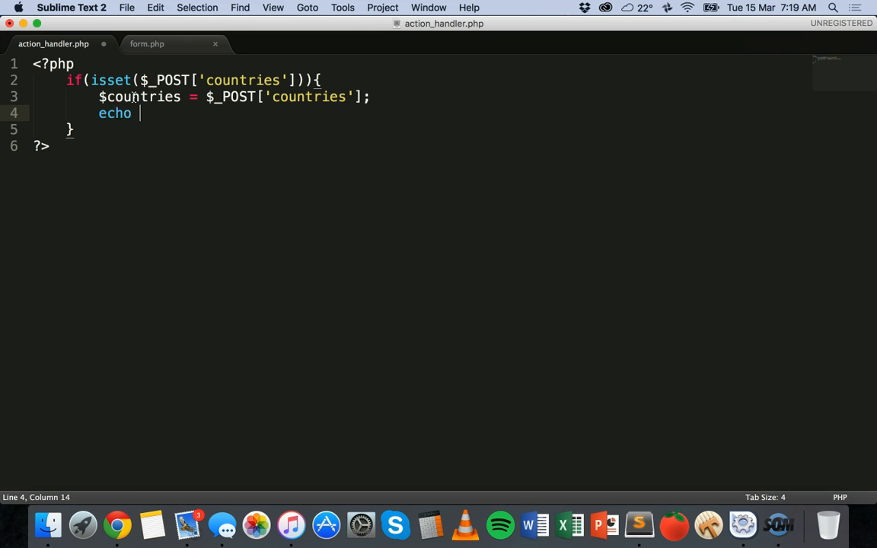
text("You)
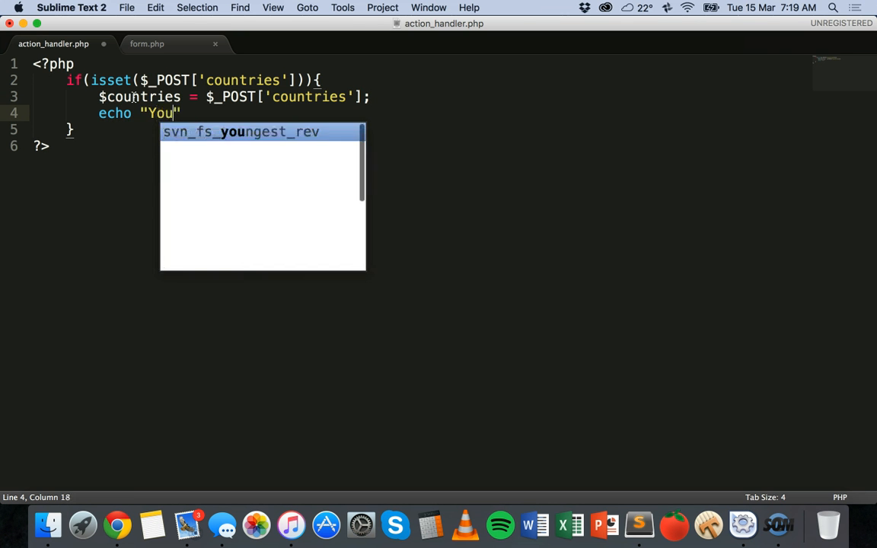
text(selected the foll)
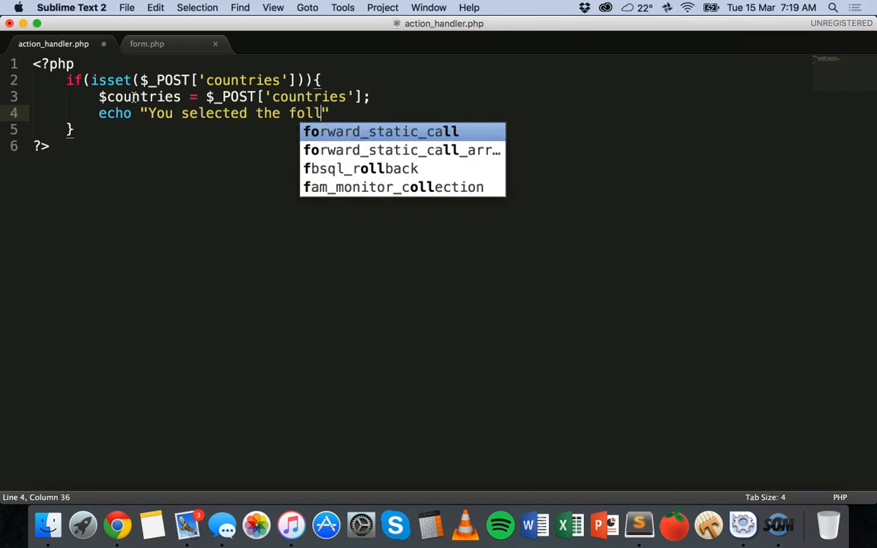
text(owing countries:<)
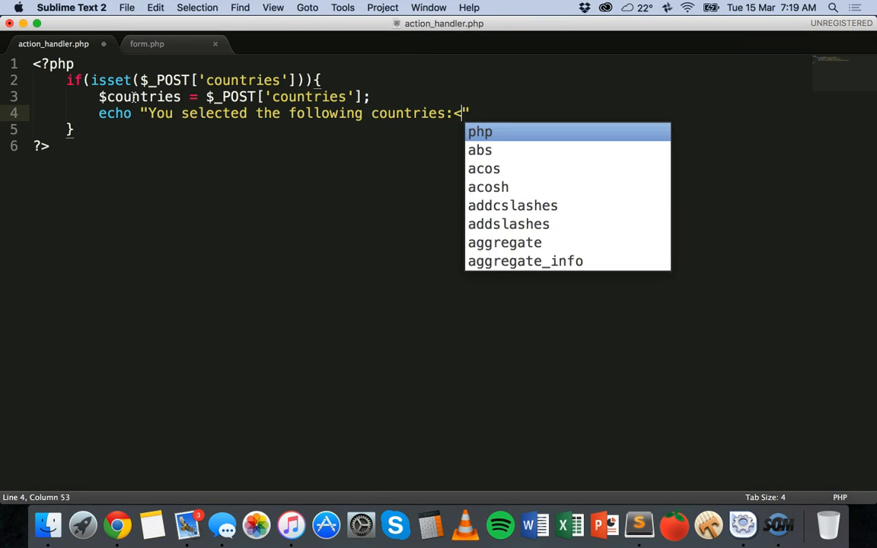
text(br/)
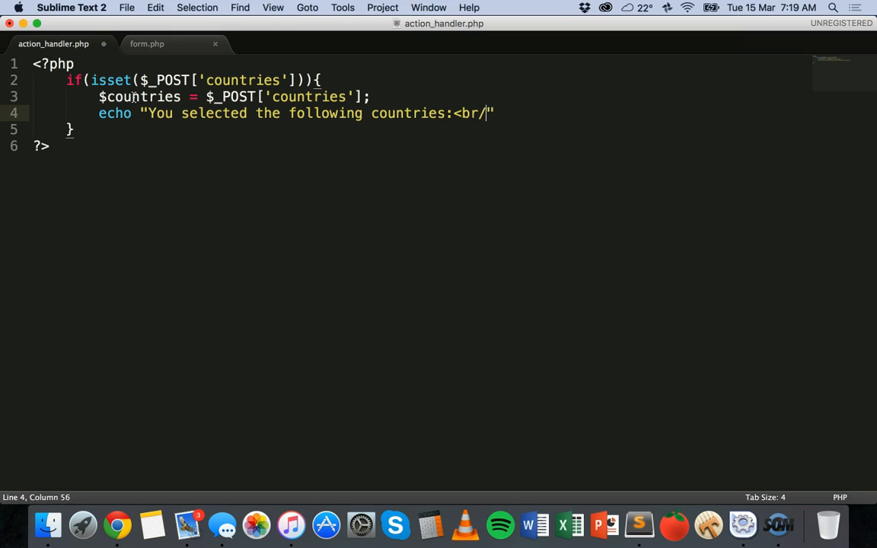
text(>)
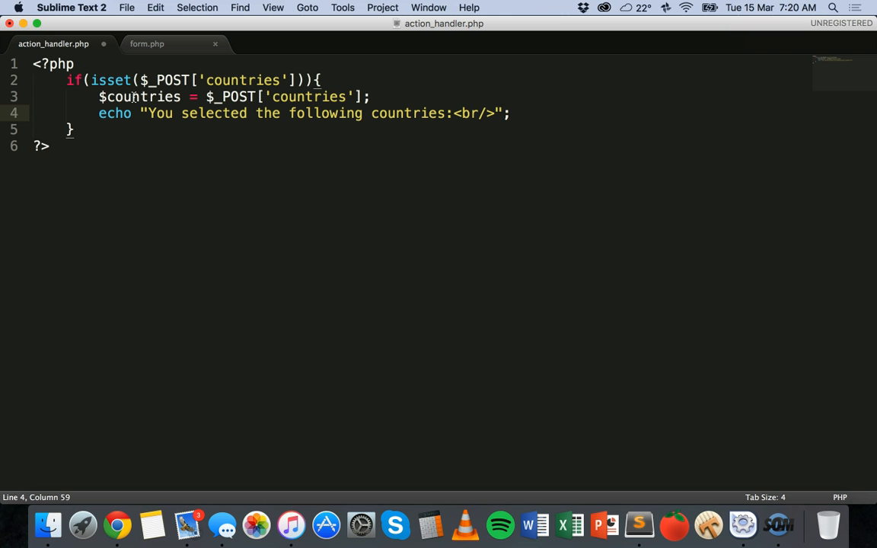
Step: Write a foreach($countries as $key => $value) loop with its braces
text(fore)
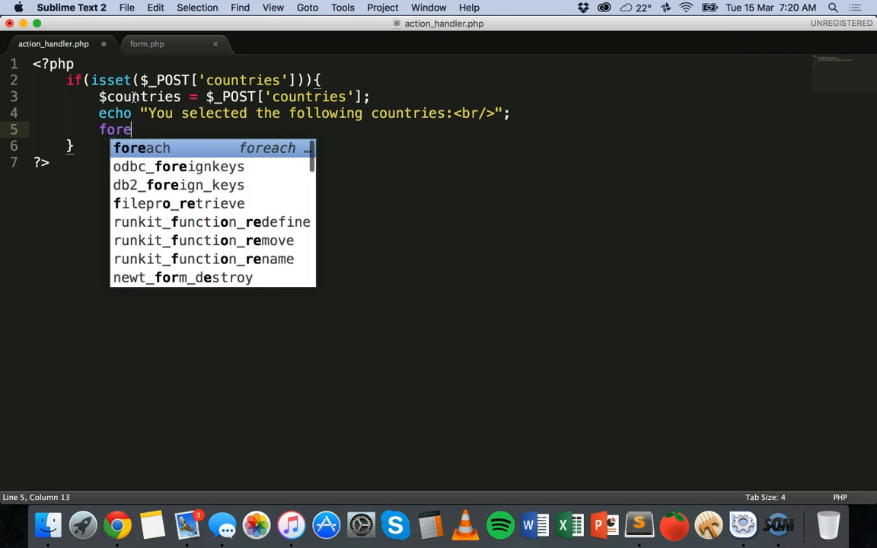
text(ach)
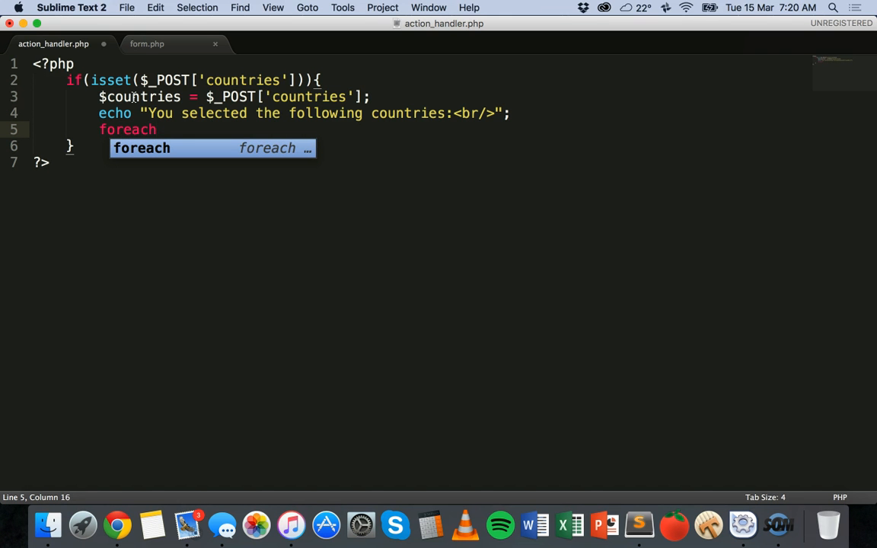
text(($co)
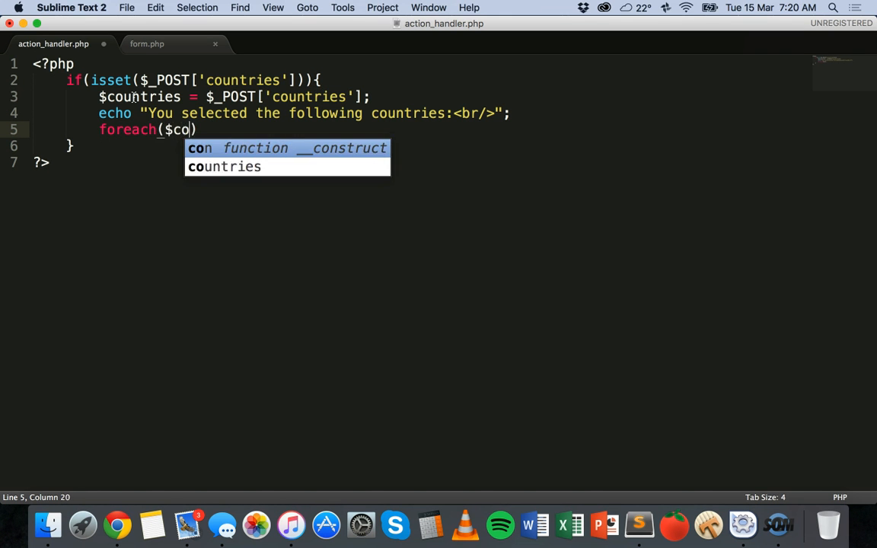
text(untries as)
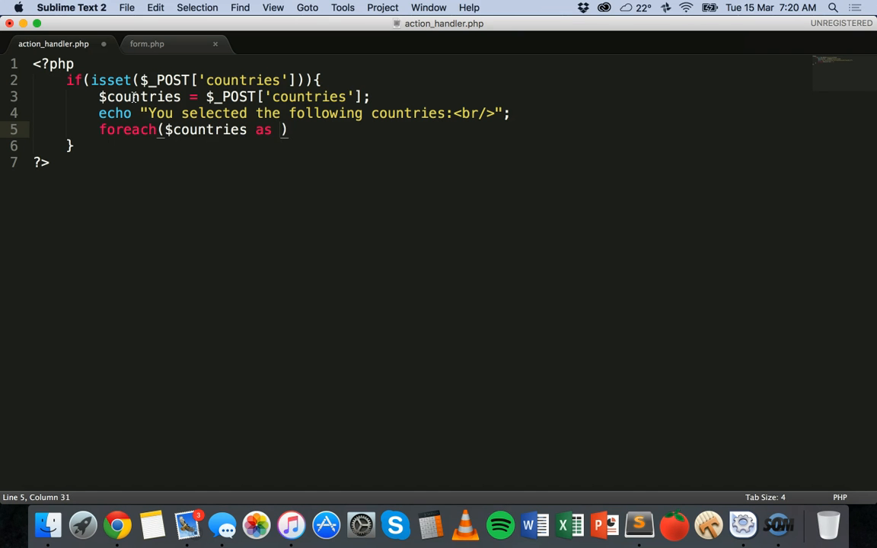
text($key =>)
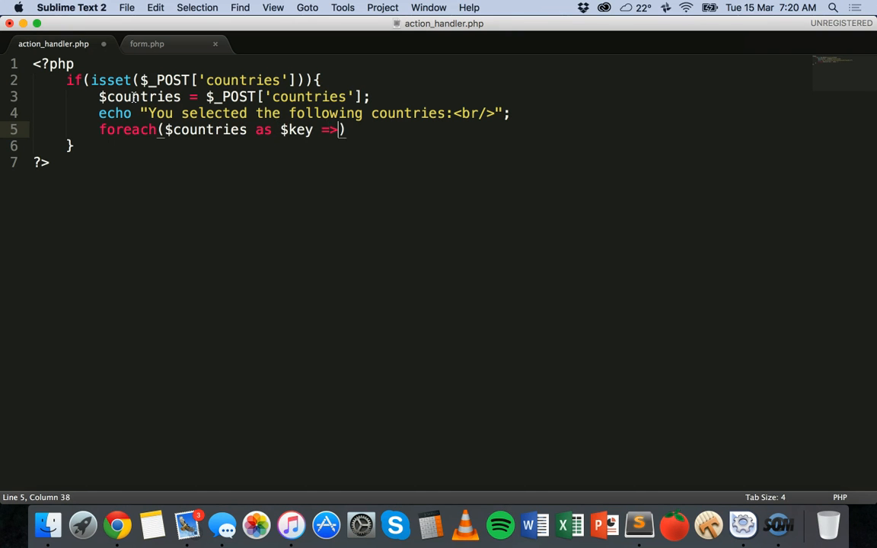
text($va)
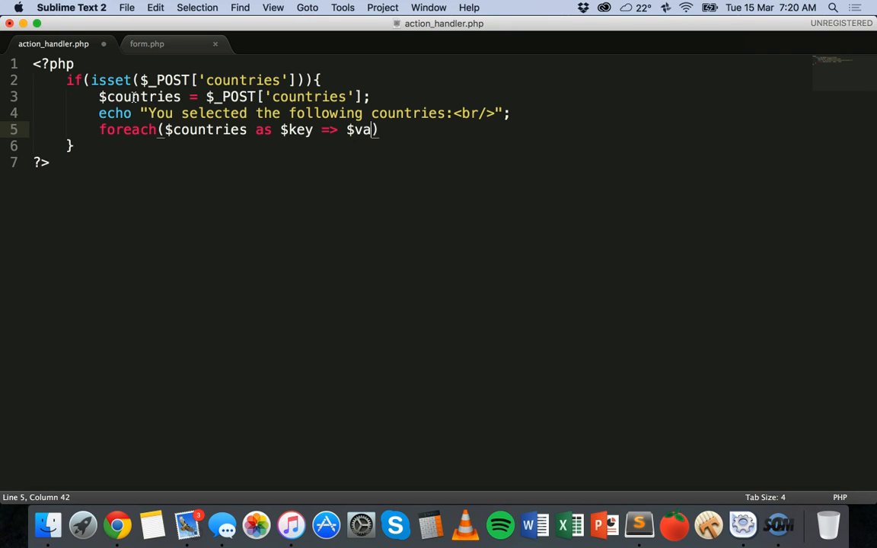
text(lue))
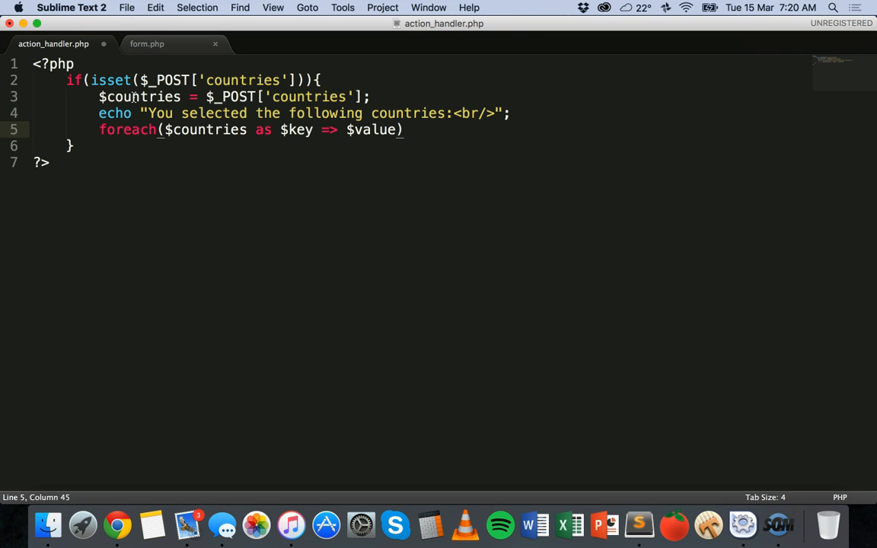
text({})
text(echo $)
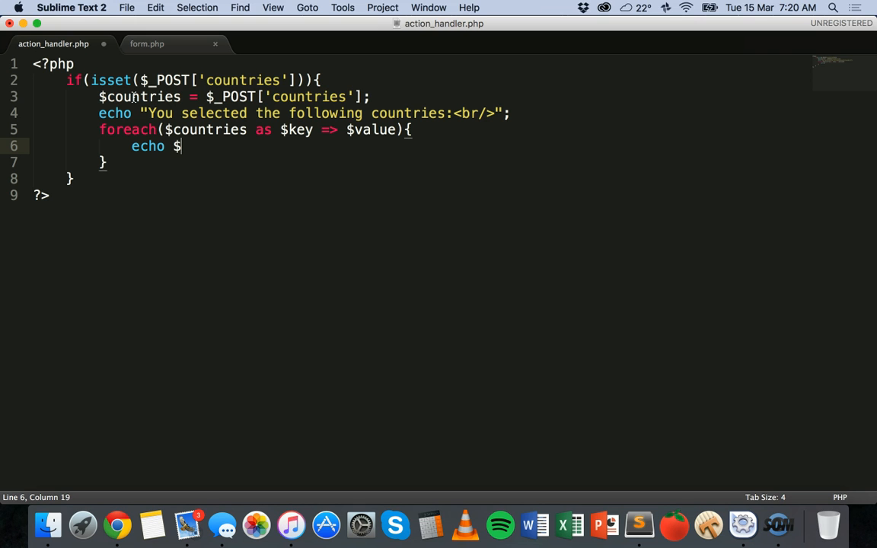
Step: Echo "$value<br/>"; inside the loop and begin the else branch
text("")
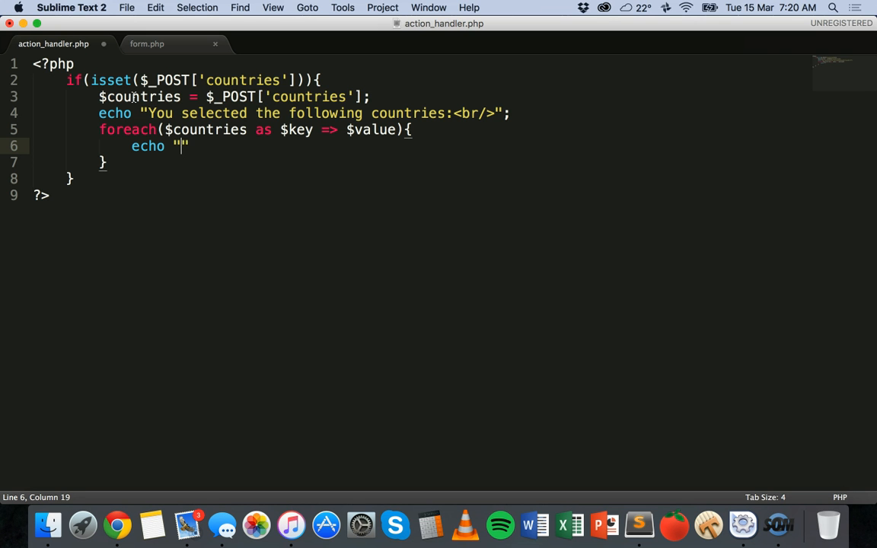
text($value<)
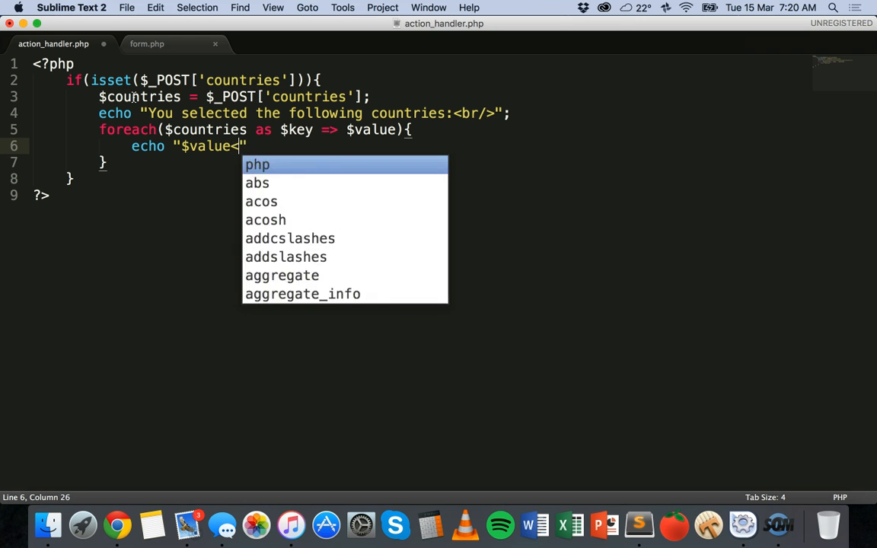
text(br/>")
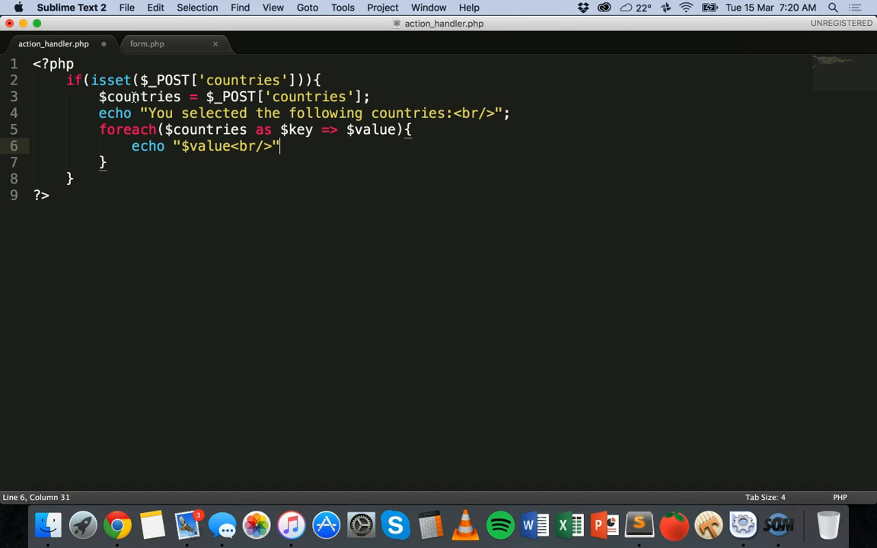
text(;)
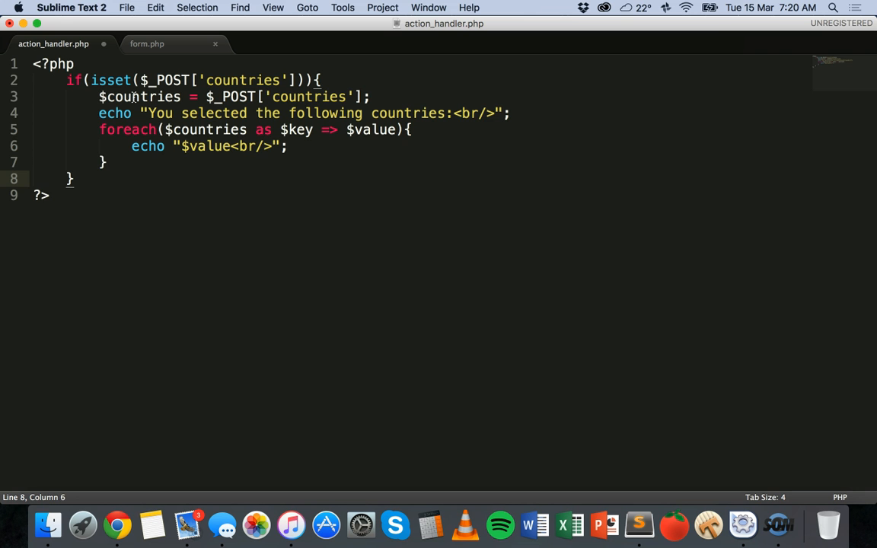
text(eklse{)
text(ech)
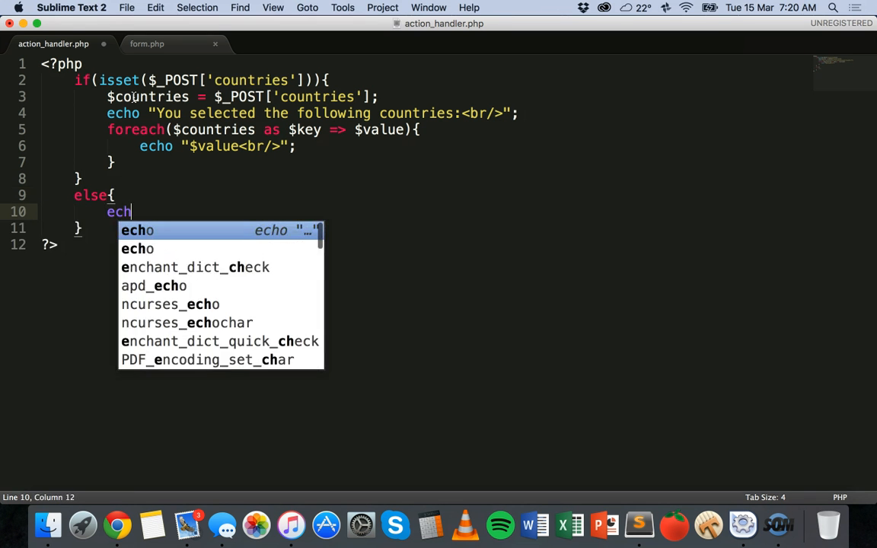
Step: Echo "You must select at least one country." in the else branch and save the handler
text(o "You ")
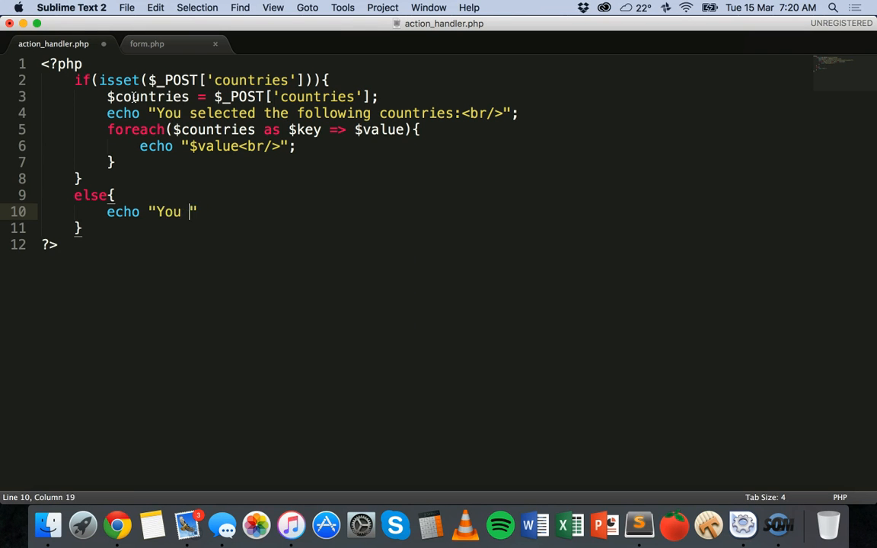
text(must selecte)
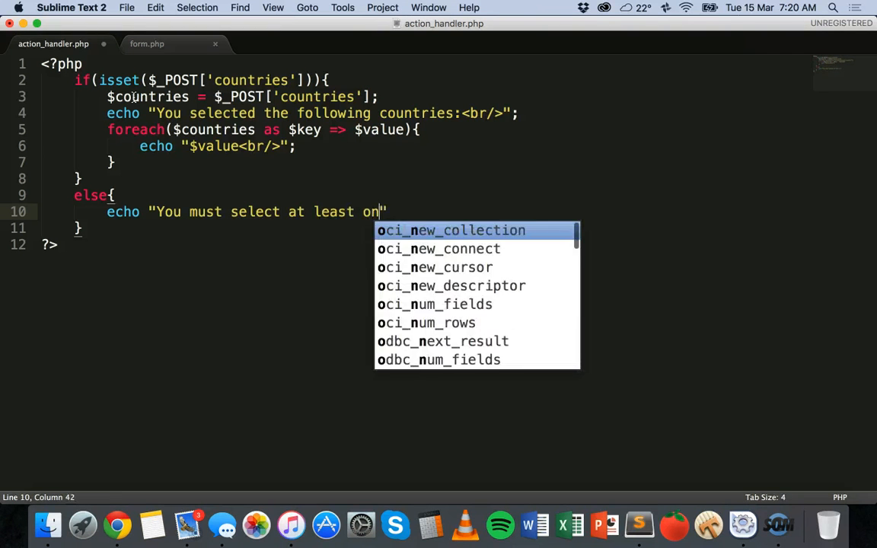
text(e country.")
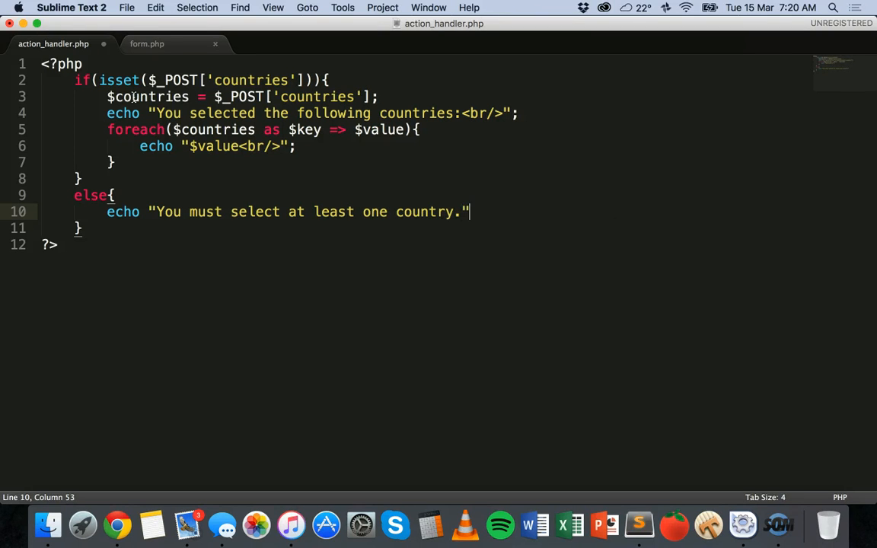
text(;)
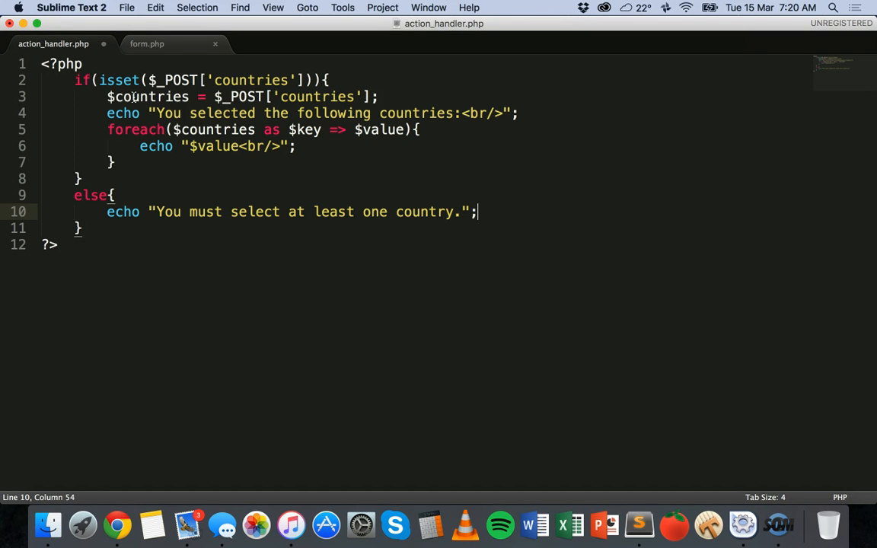
key(cmd+s)
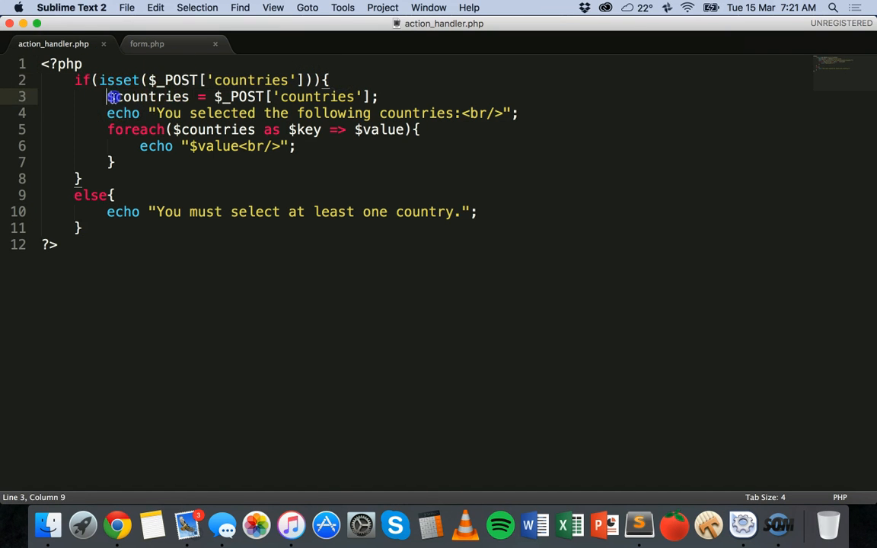
double_click(149, 97)
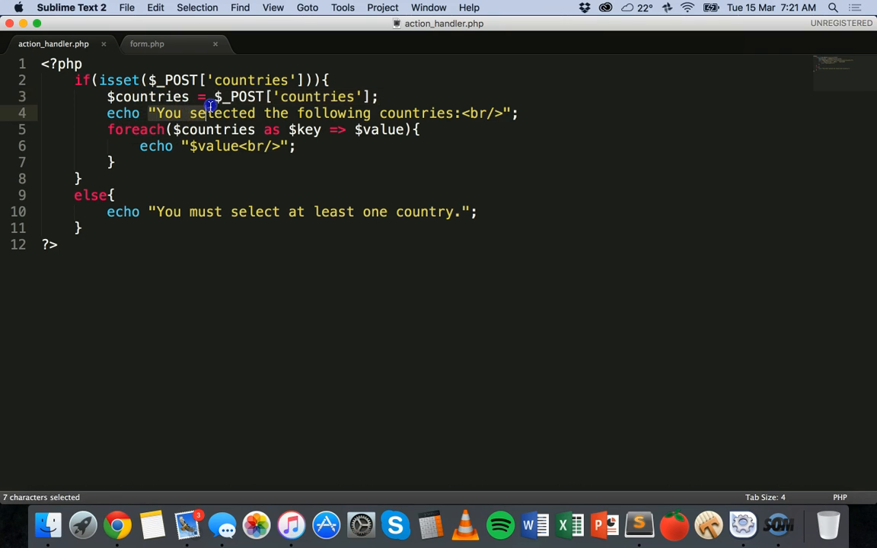
drag(210, 113, 518, 112)
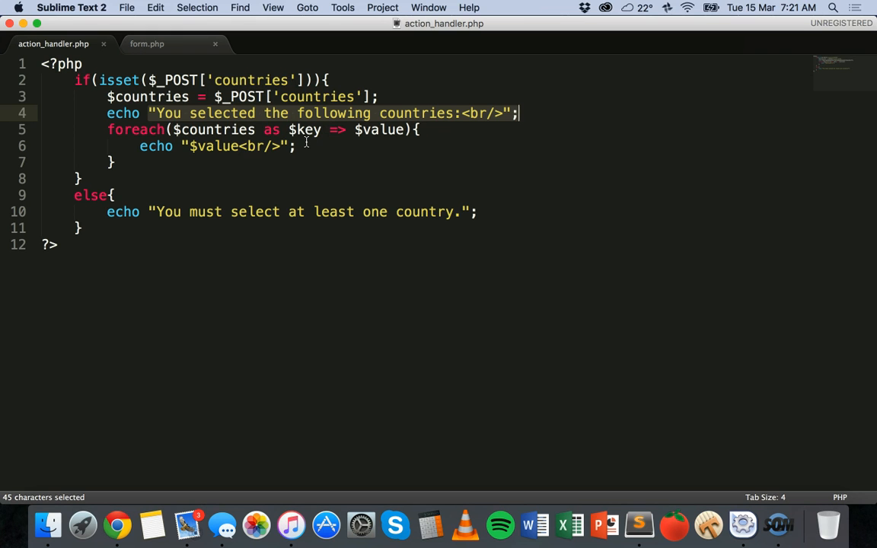
mouse_move(109, 129)
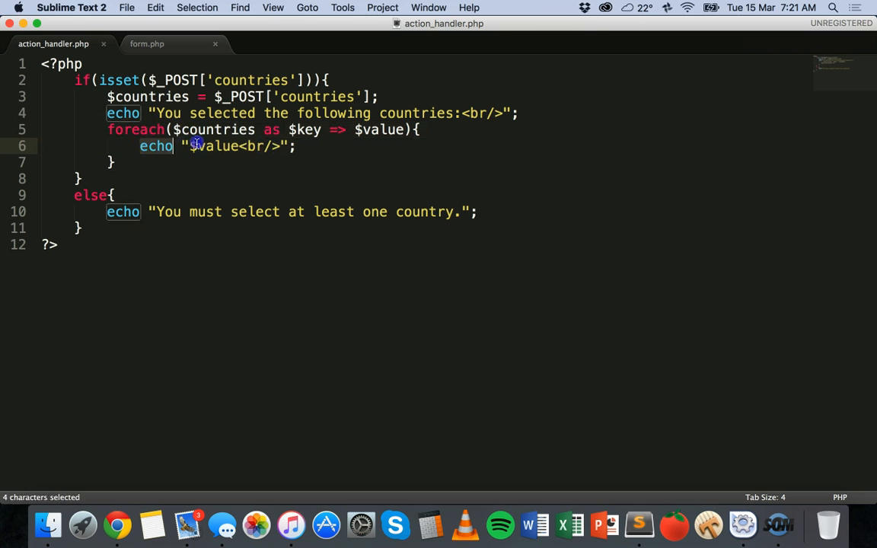
click(296, 146)
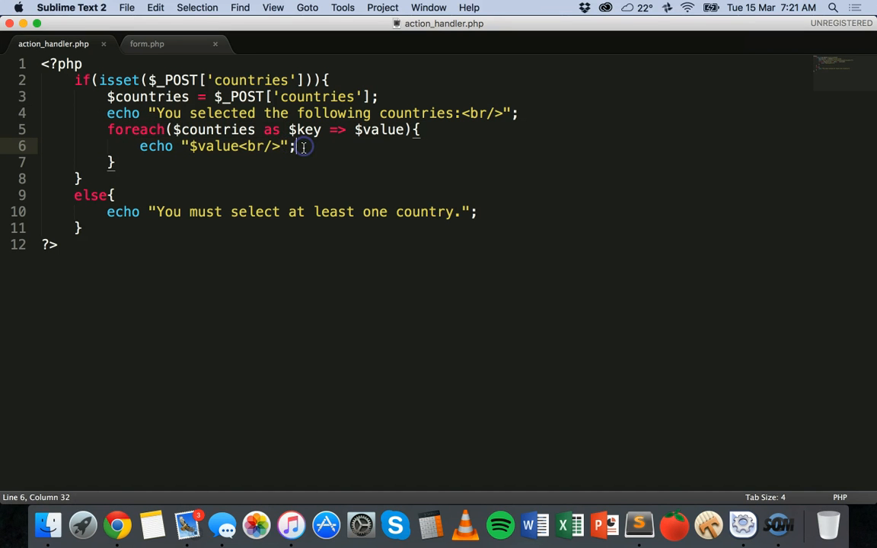
key(cmd+s)
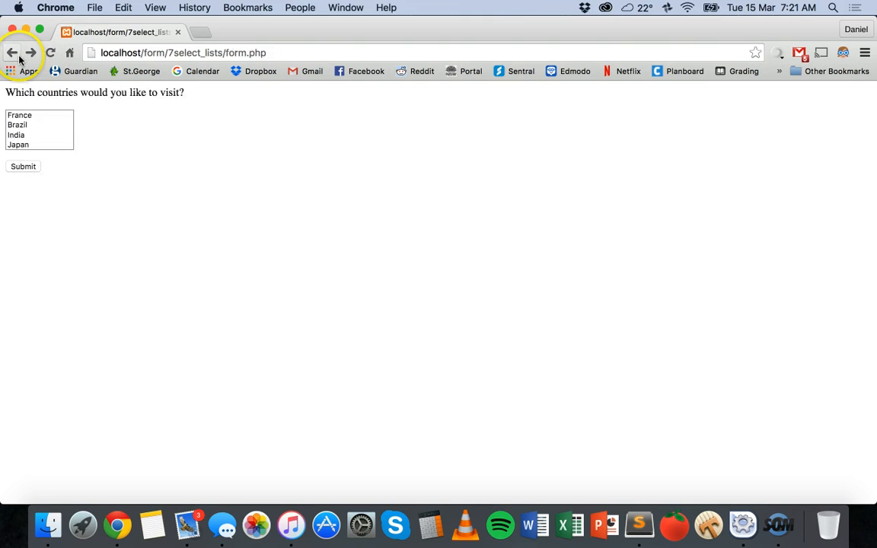
Step: Go back to form.php and submit it with Brazil, India and Japan selected
click(18, 125)
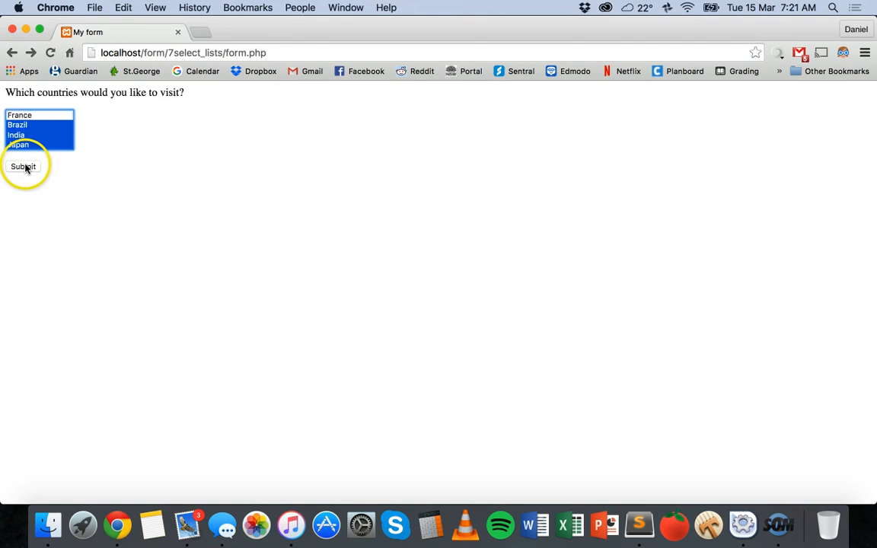
click(23, 167)
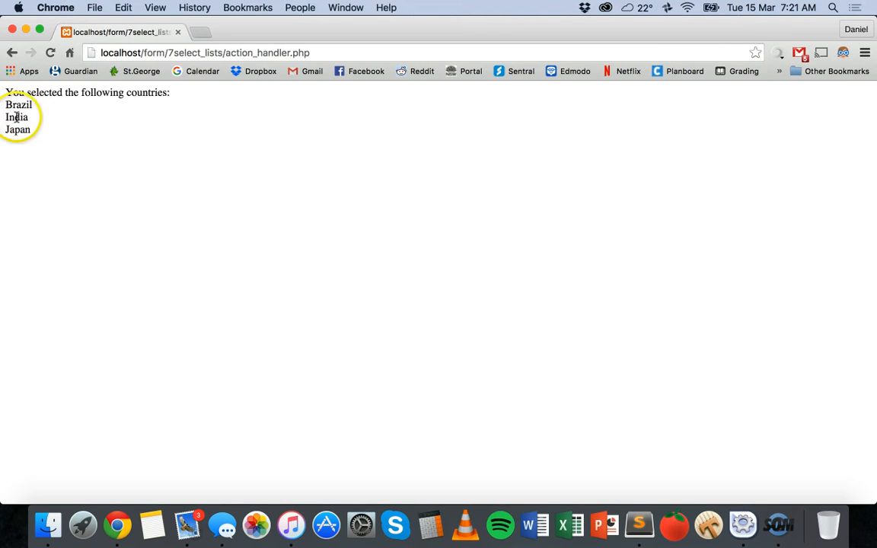
mouse_move(442, 332)
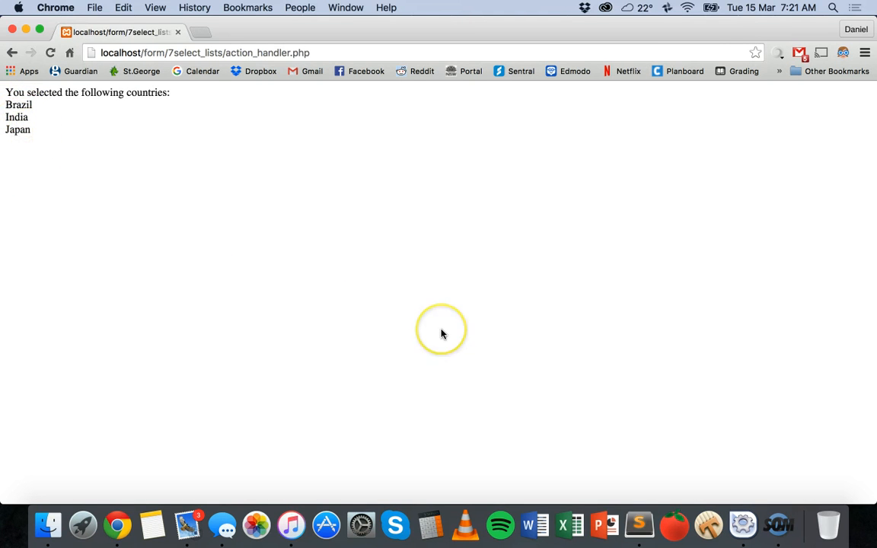
mouse_move(441, 333)
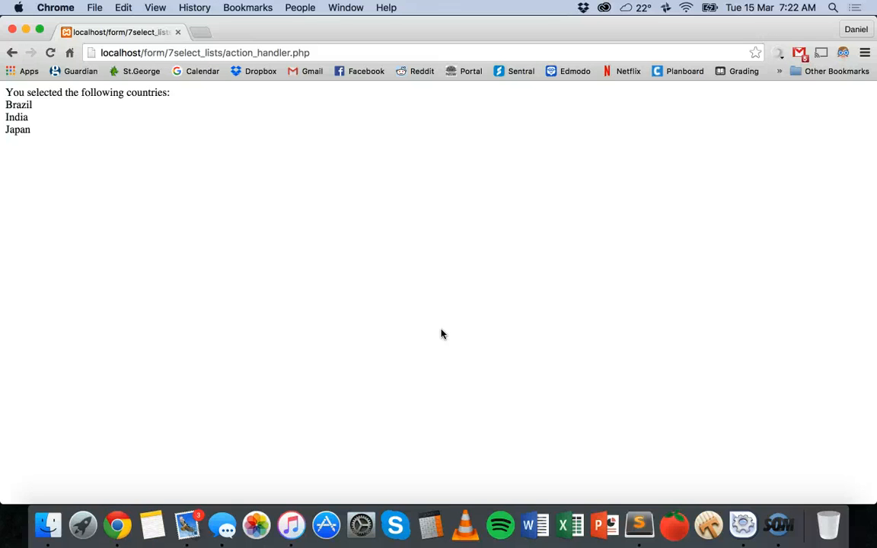
mouse_move(795, 375)
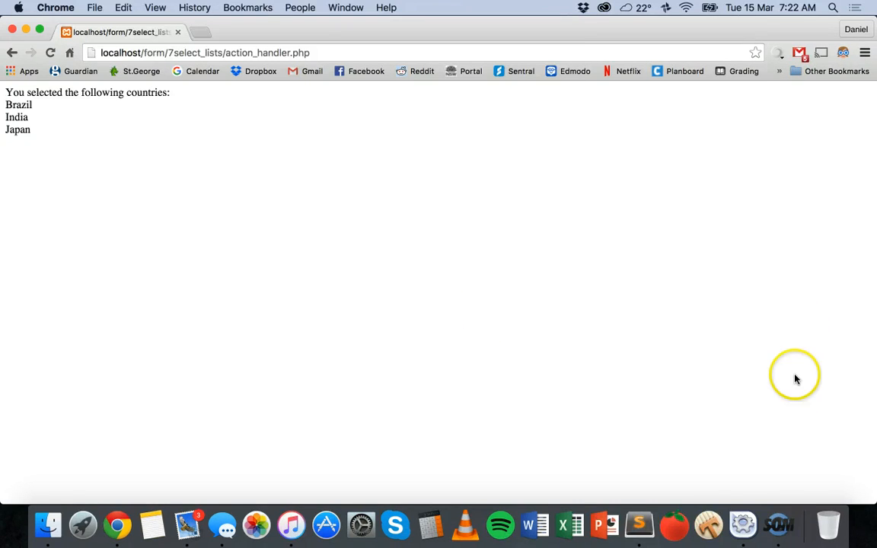